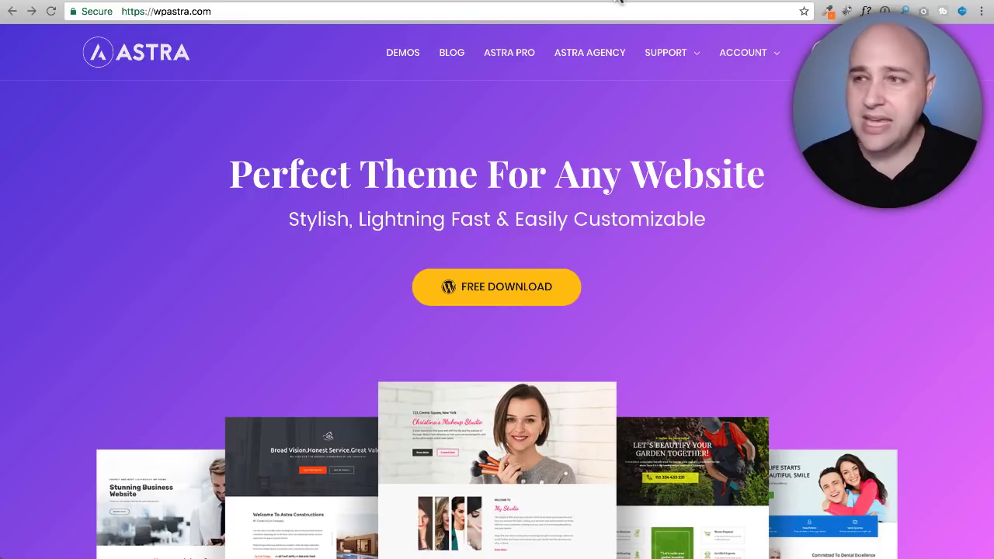
# - Open the DEMOS page listing Astra's ready-to-import starter websites
pyautogui.click(402, 53)
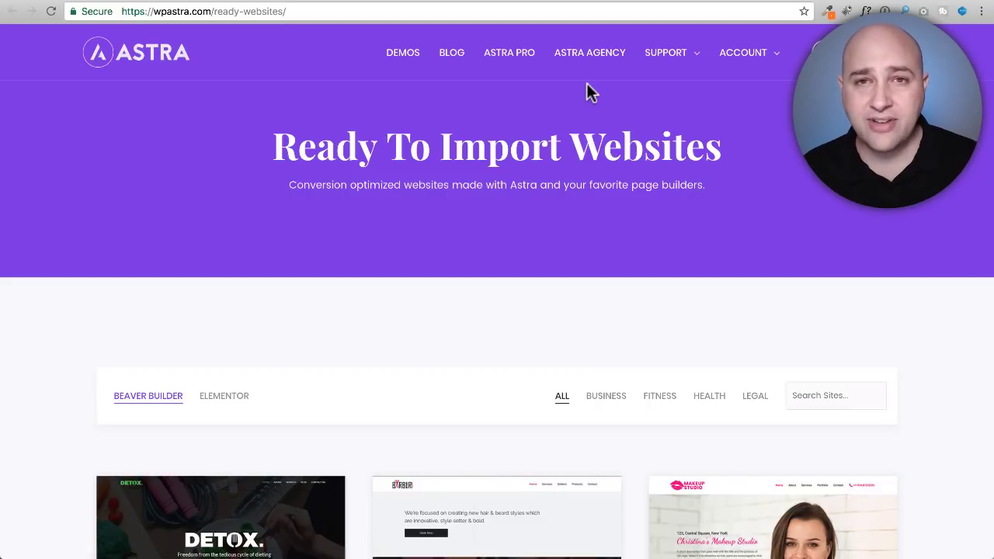
pyautogui.scroll(-3)
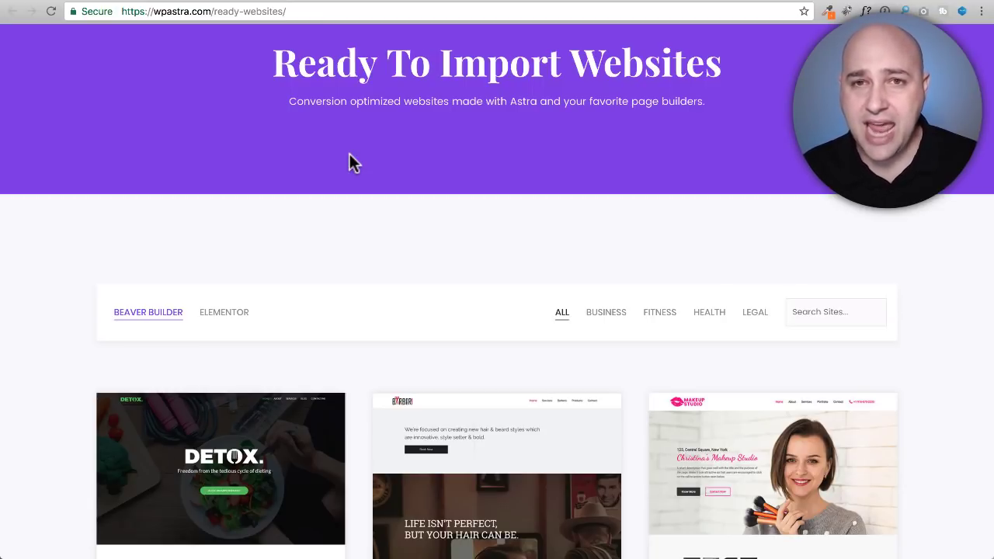
pyautogui.scroll(-3)
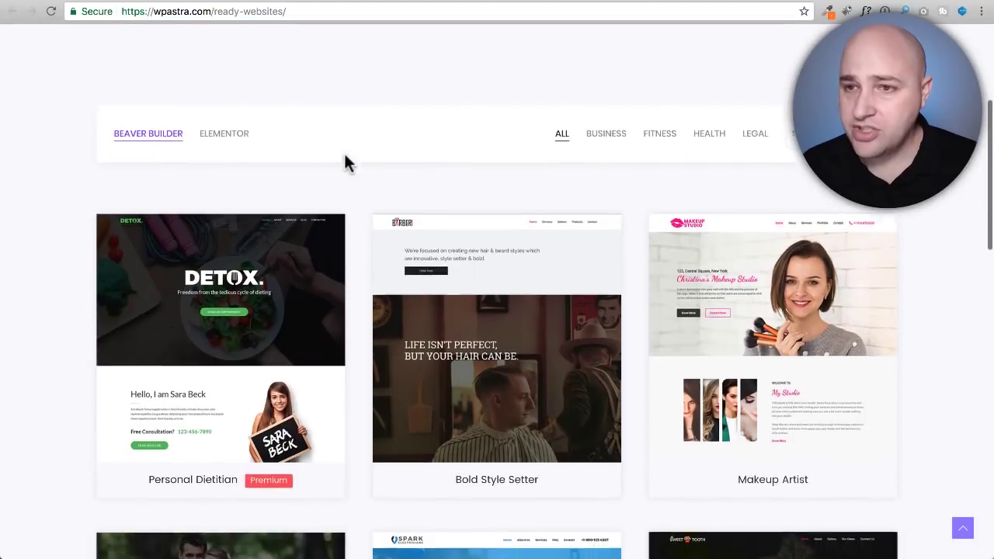
pyautogui.scroll(-3)
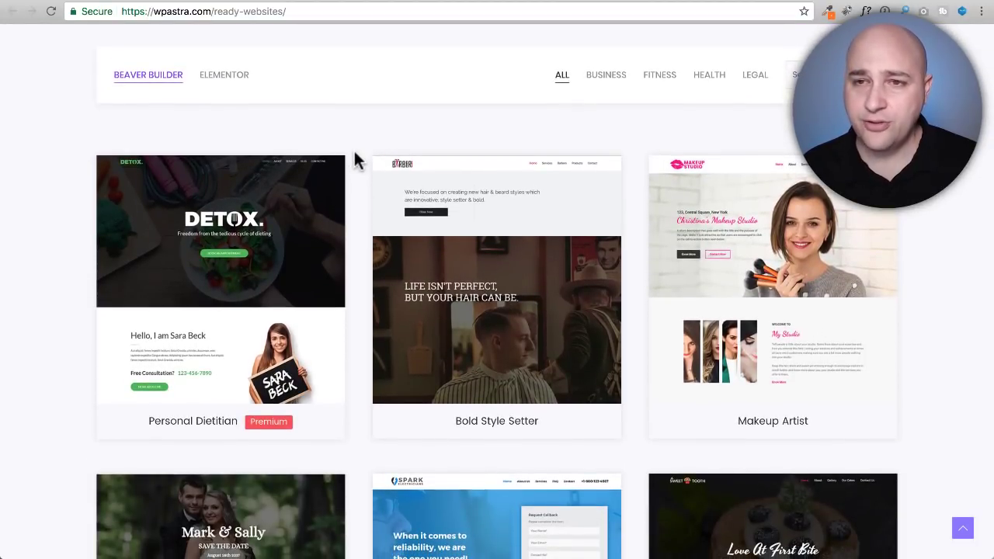
pyautogui.moveTo(149, 75)
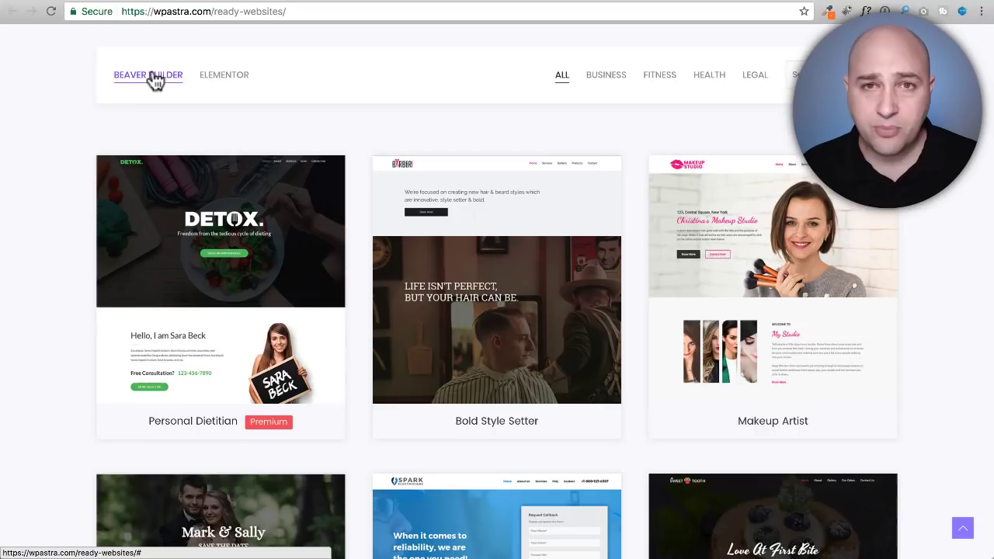
pyautogui.moveTo(224, 74)
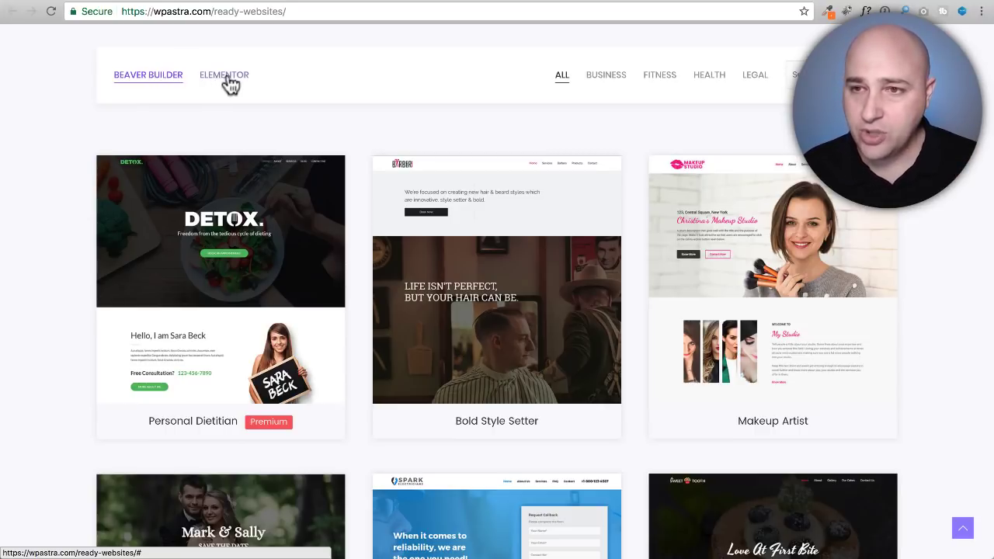
pyautogui.moveTo(149, 74)
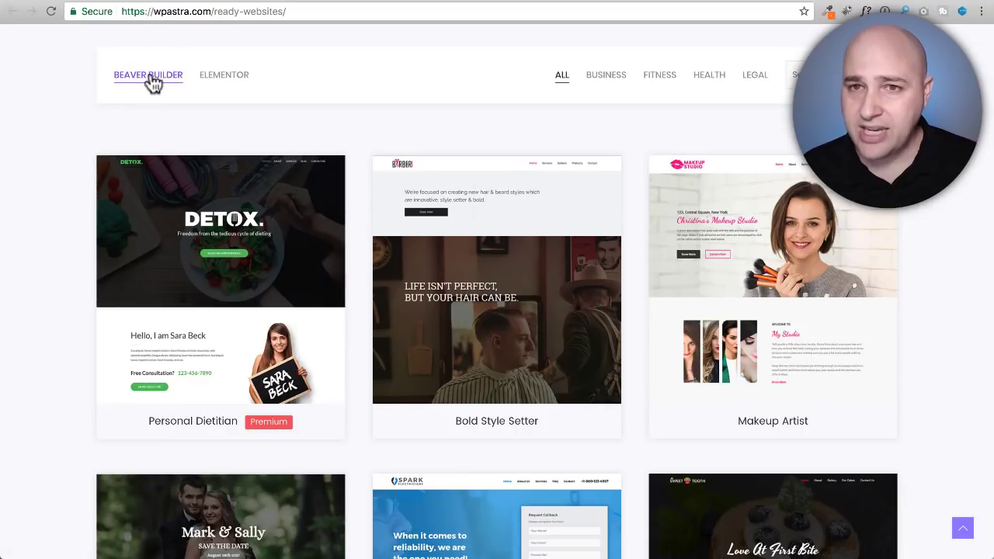
pyautogui.moveTo(71, 101)
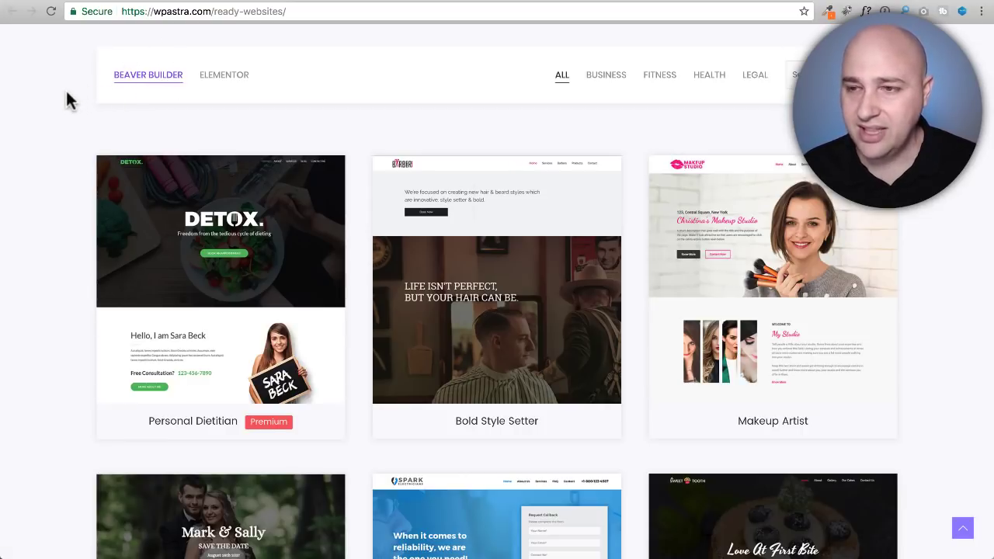
pyautogui.scroll(-3)
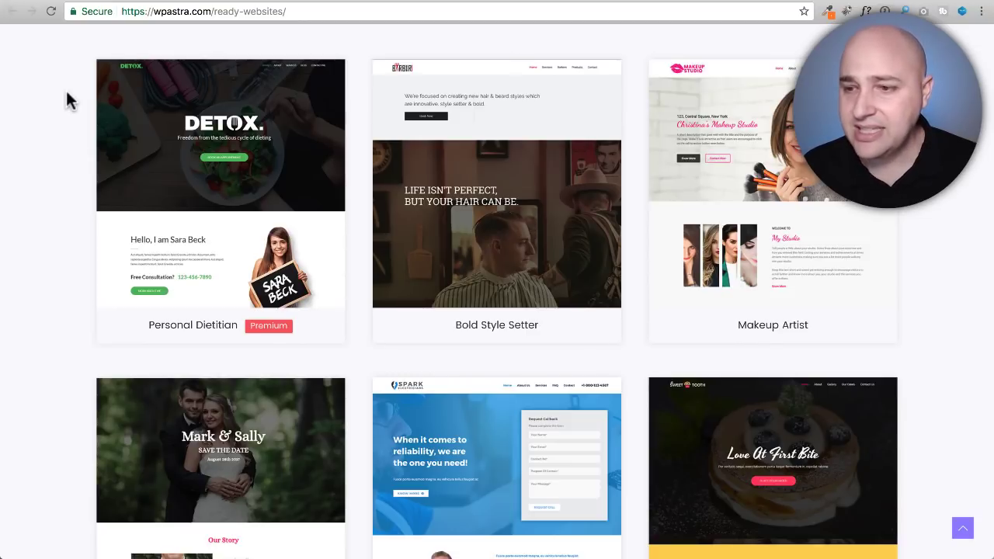
pyautogui.scroll(-3)
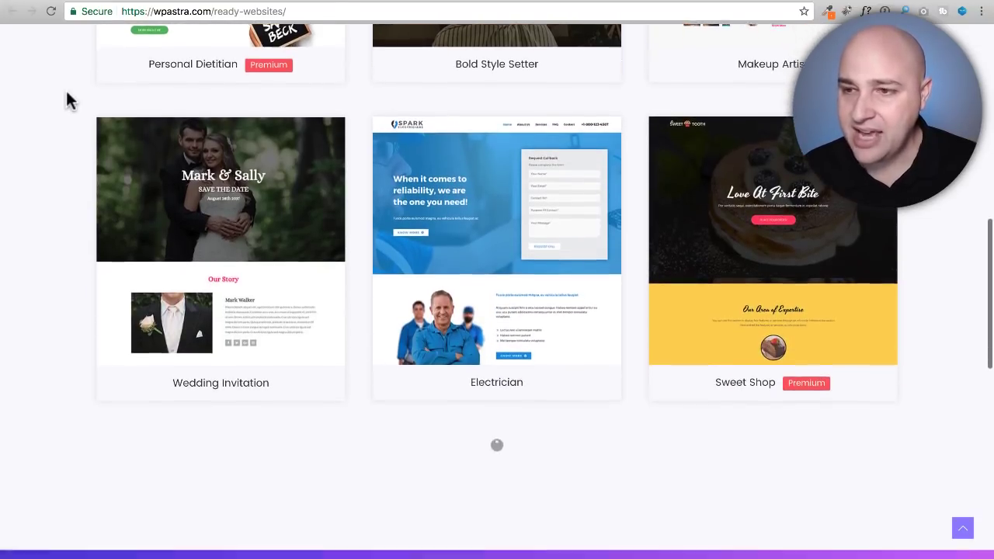
pyautogui.scroll(-3)
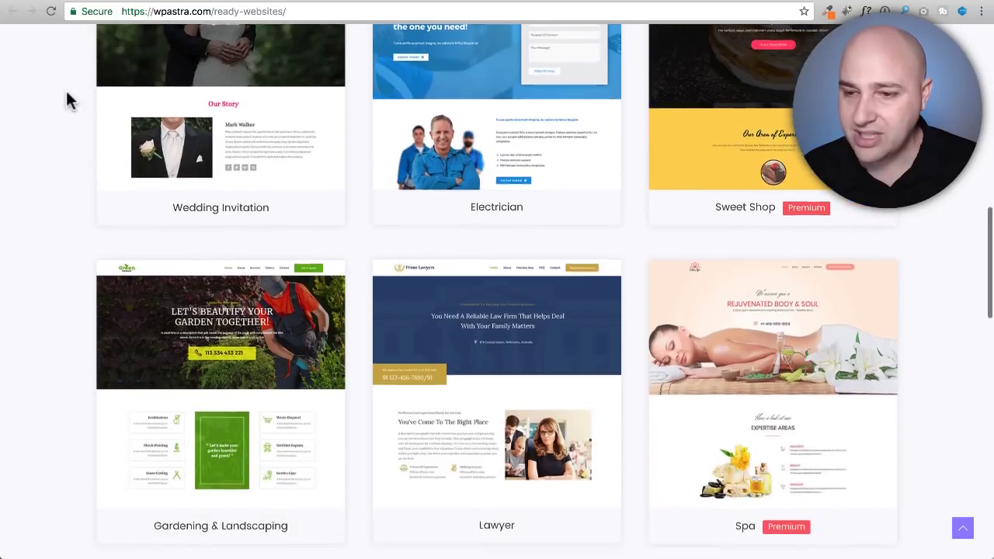
pyautogui.scroll(-3)
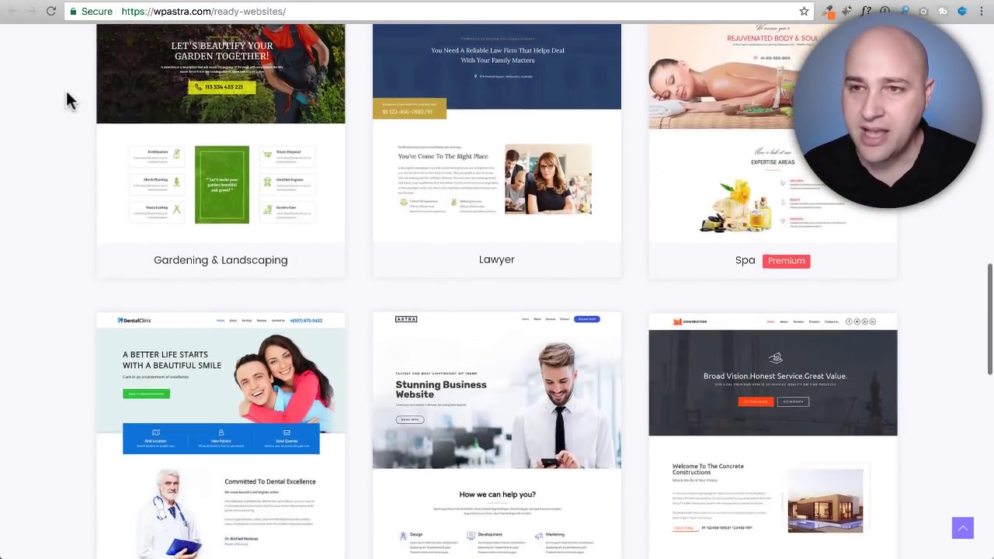
pyautogui.scroll(3)
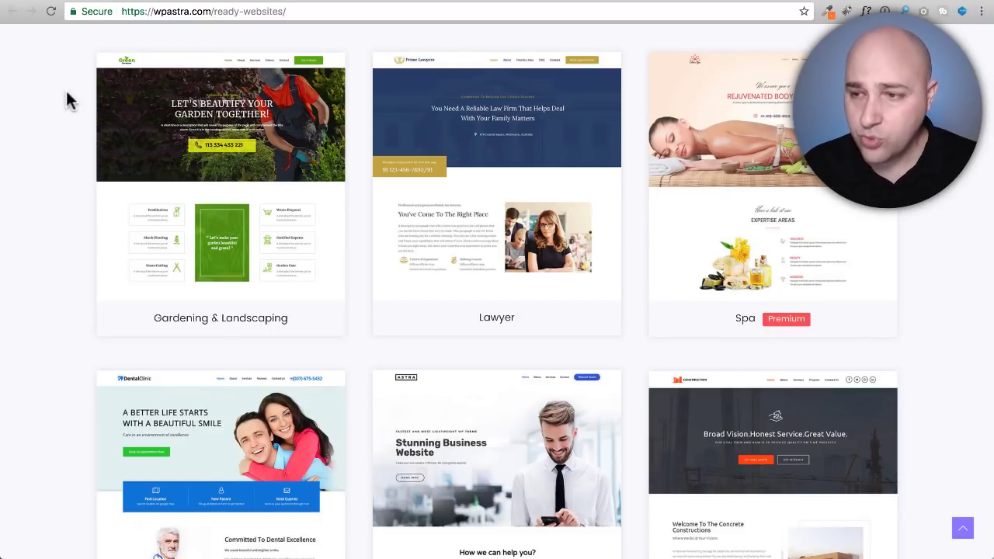
pyautogui.scroll(-3)
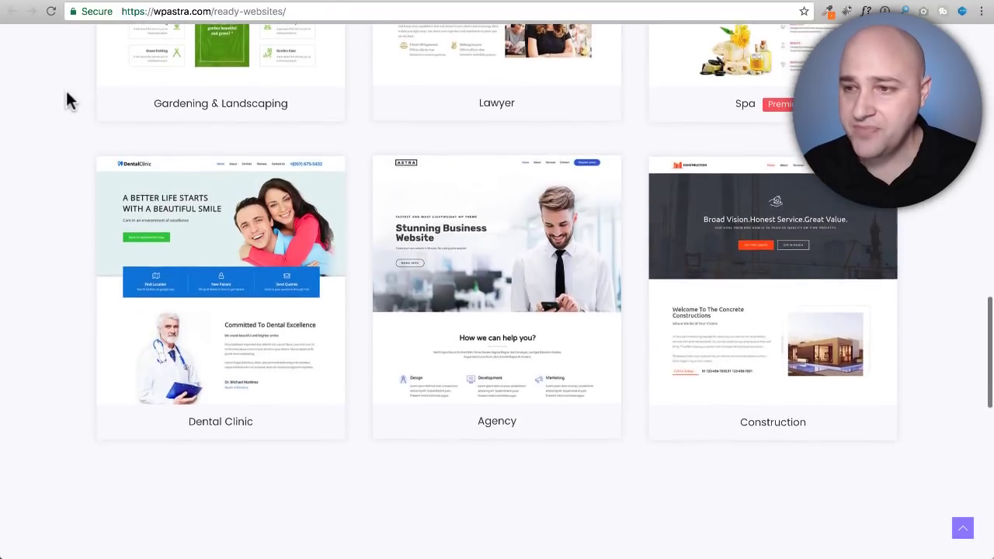
pyautogui.scroll(-3)
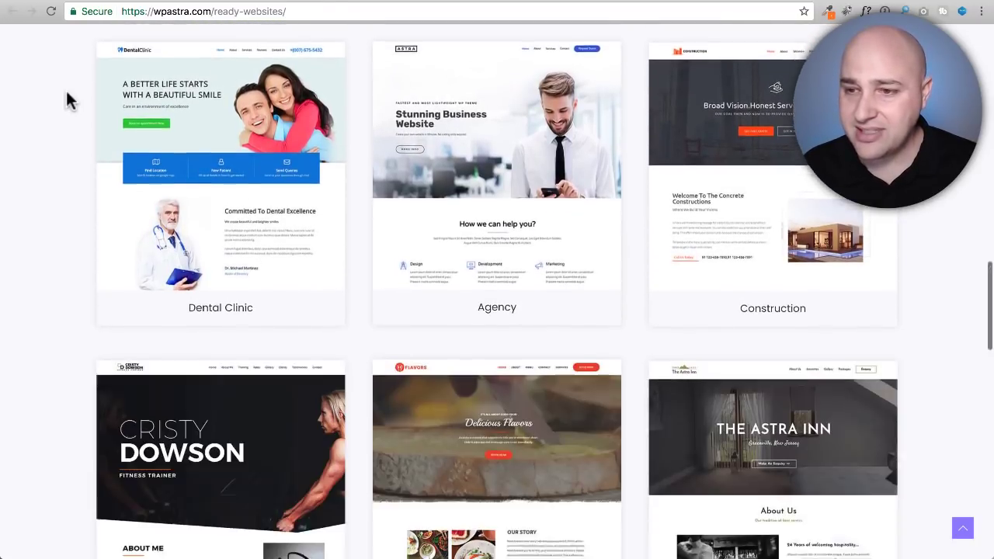
pyautogui.scroll(-3)
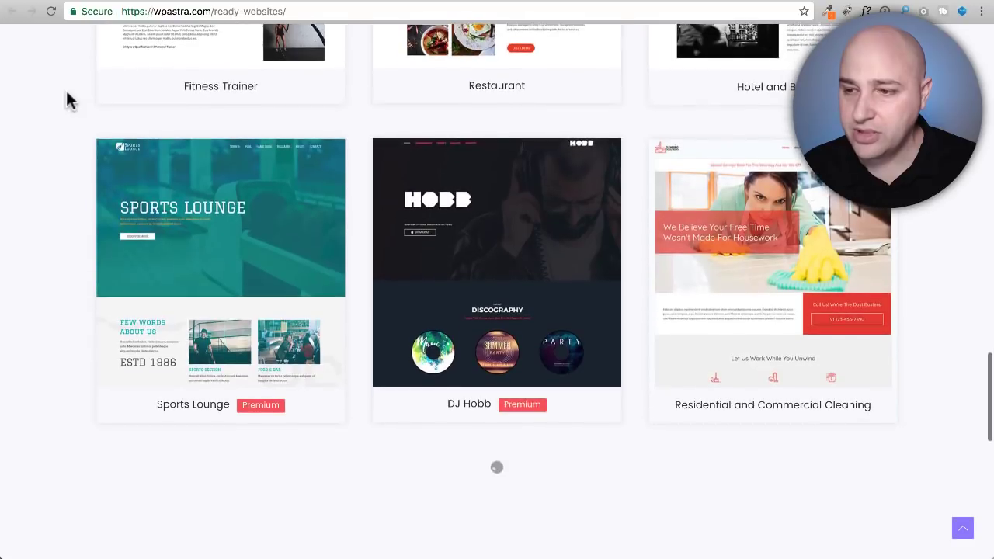
pyautogui.scroll(-3)
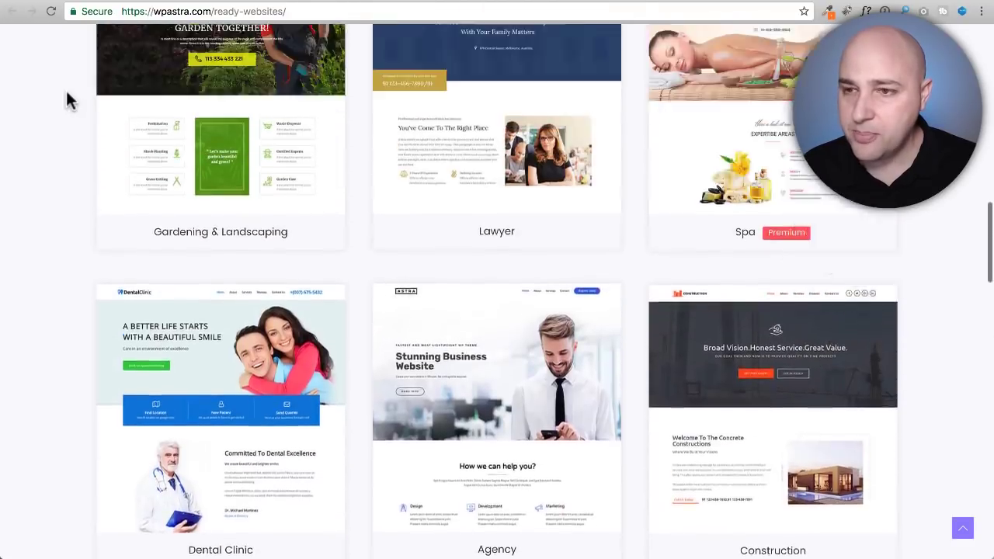
pyautogui.scroll(3)
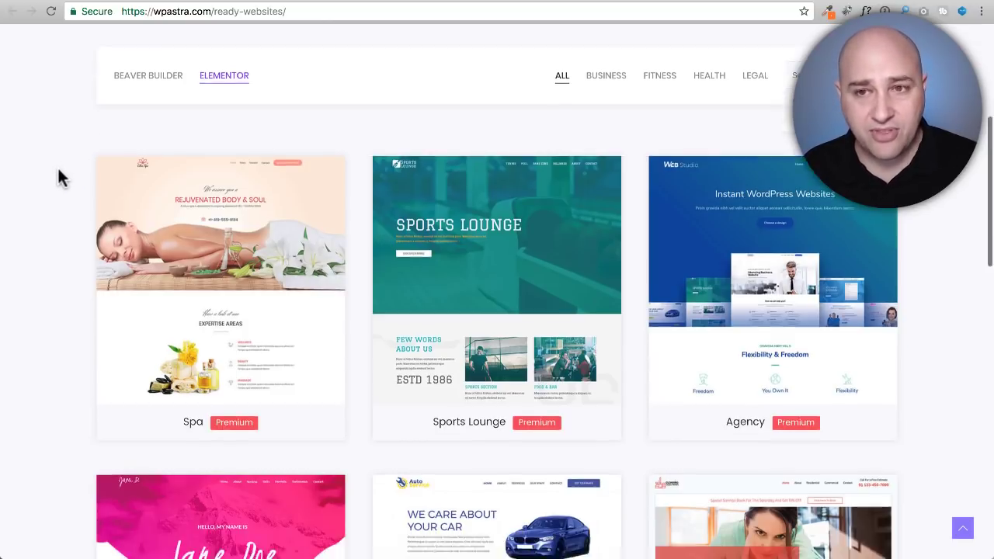
# - Scroll through the Elementor starter gallery past Spa, Sports Lounge and Agency
pyautogui.scroll(-3)
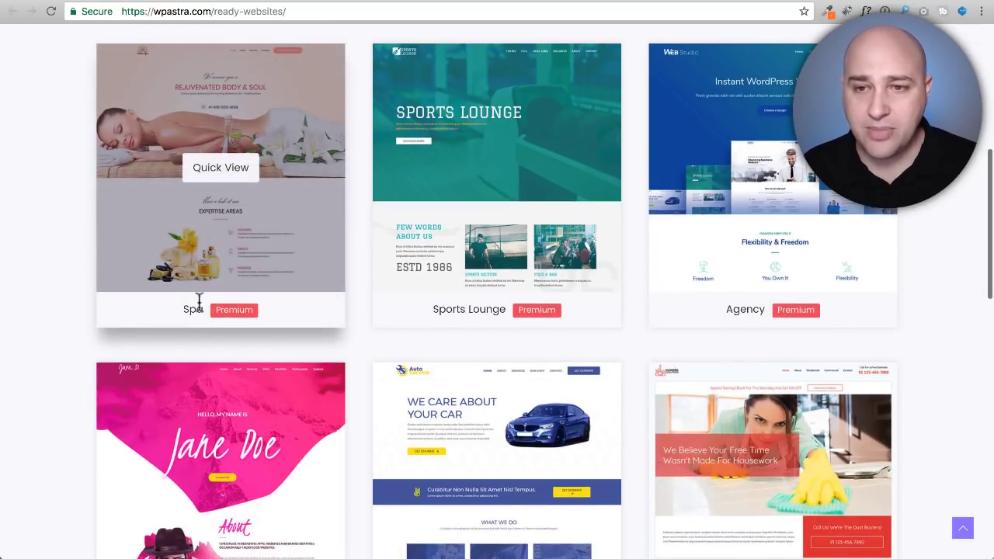
pyautogui.moveTo(85, 250)
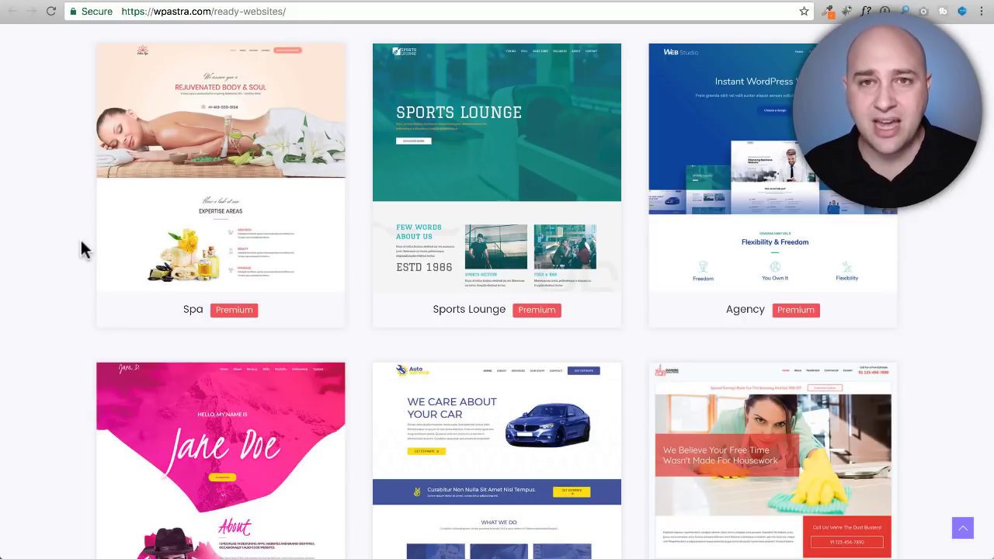
pyautogui.scroll(3)
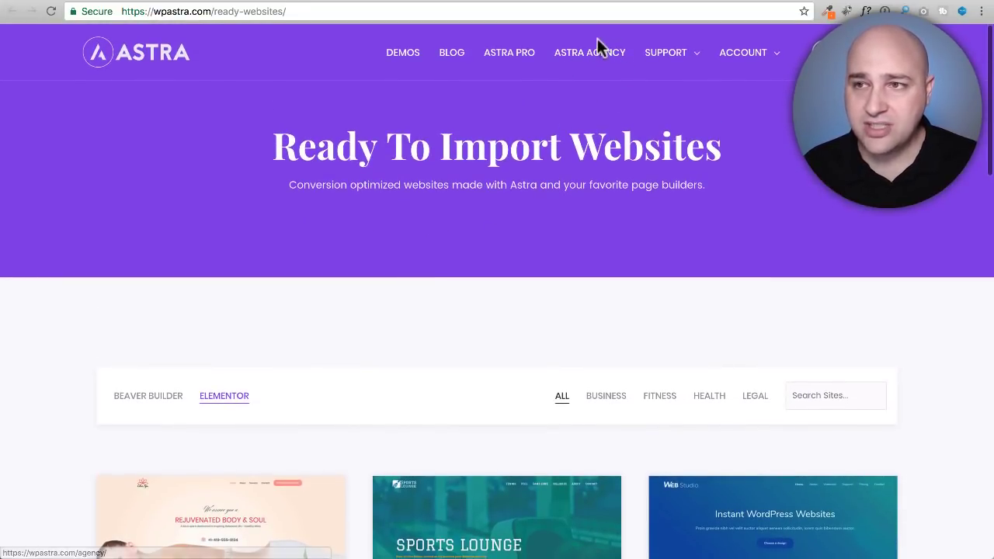
pyautogui.moveTo(311, 185)
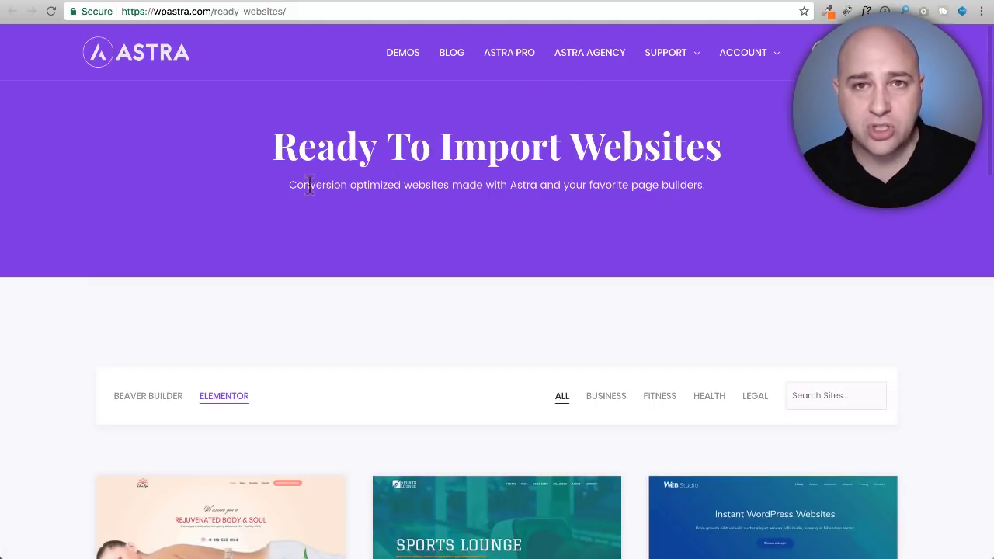
pyautogui.scroll(-3)
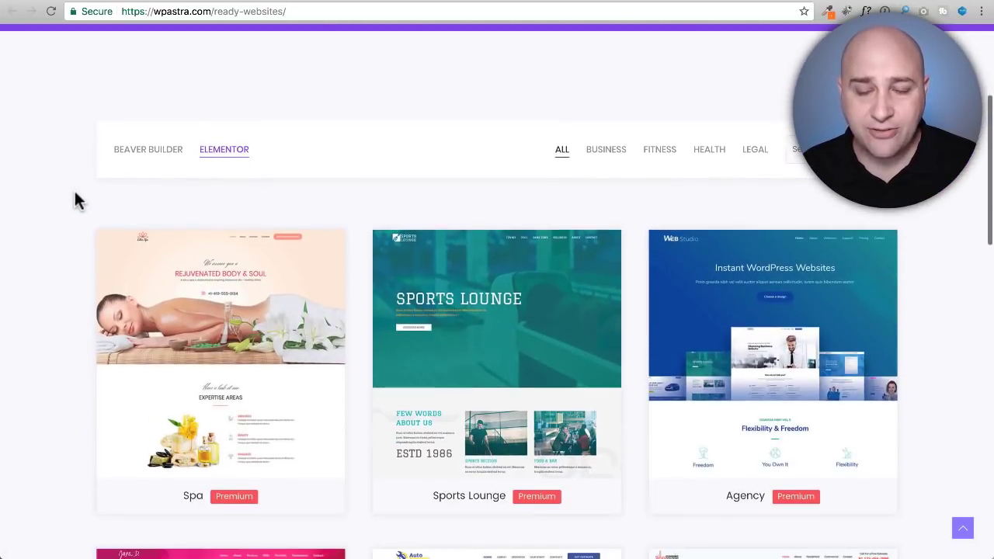
pyautogui.scroll(-3)
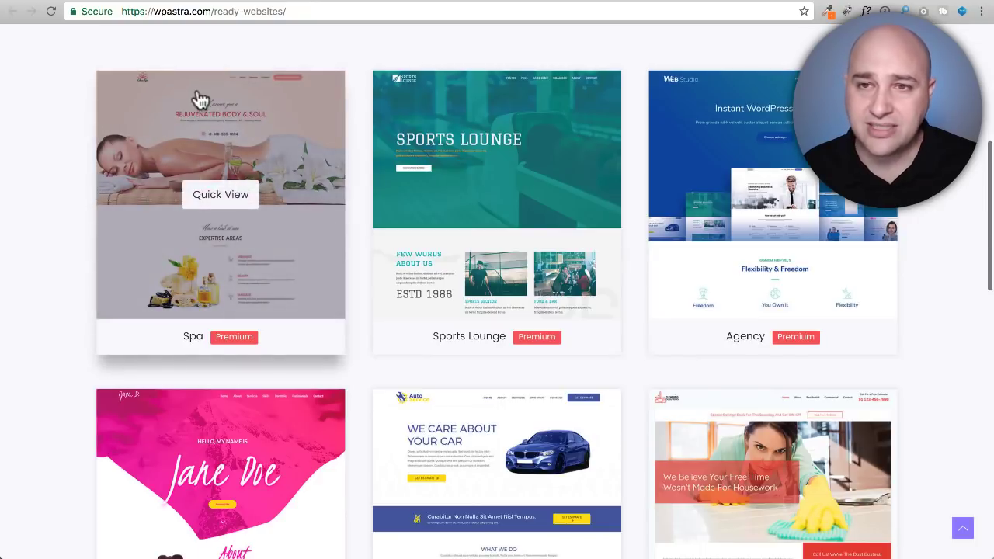
pyautogui.moveTo(588, 112)
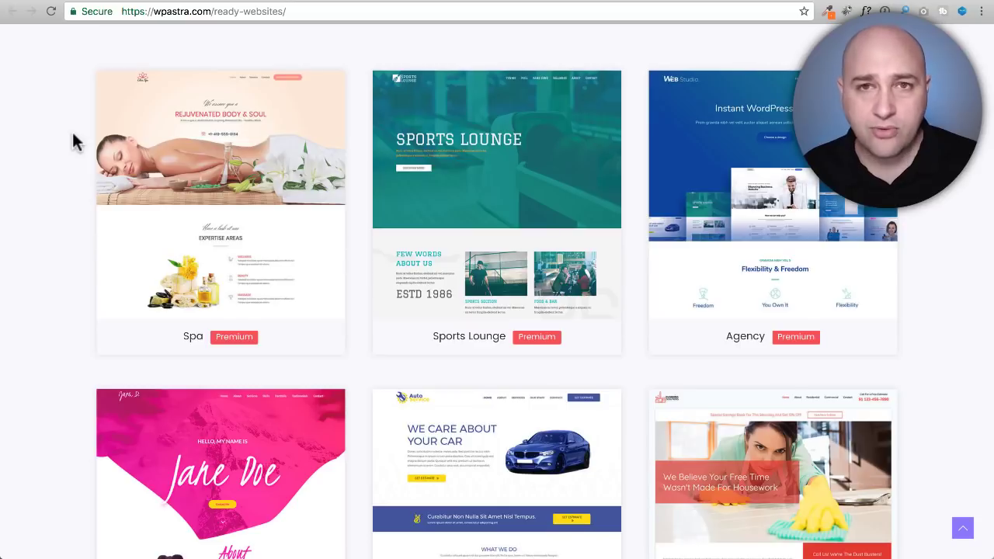
# - Scroll the Elementor gallery down until the Pet Services thumbnail is in view
pyautogui.scroll(-3)
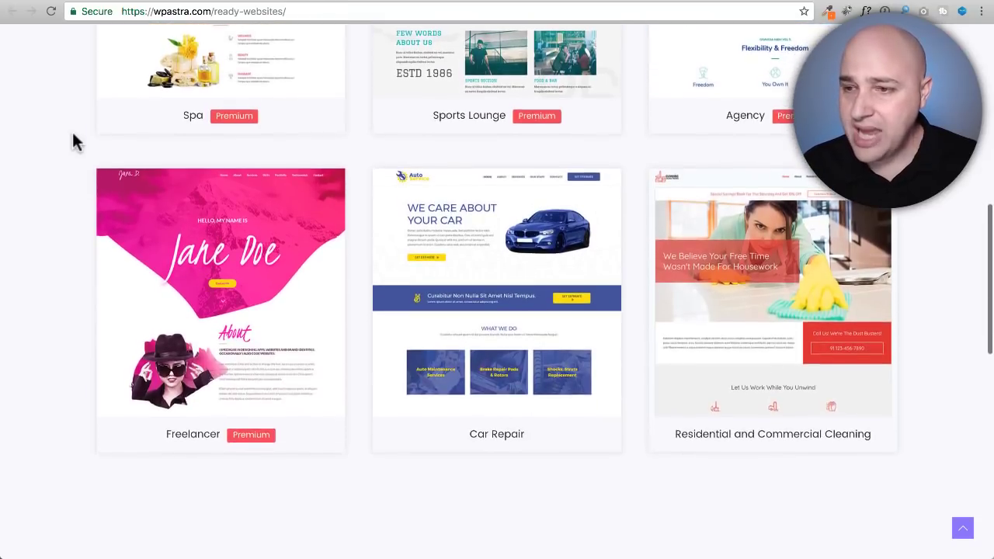
pyautogui.scroll(-3)
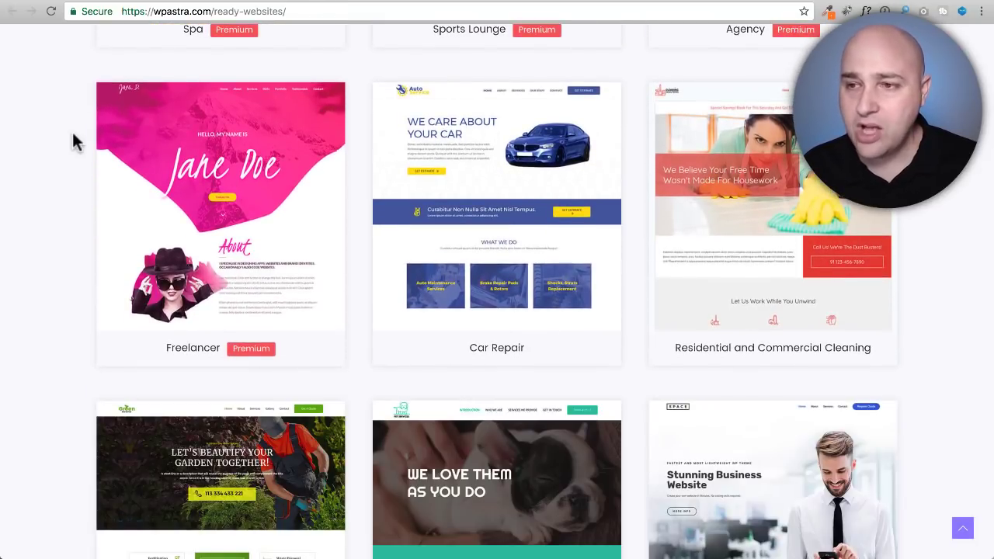
pyautogui.scroll(-3)
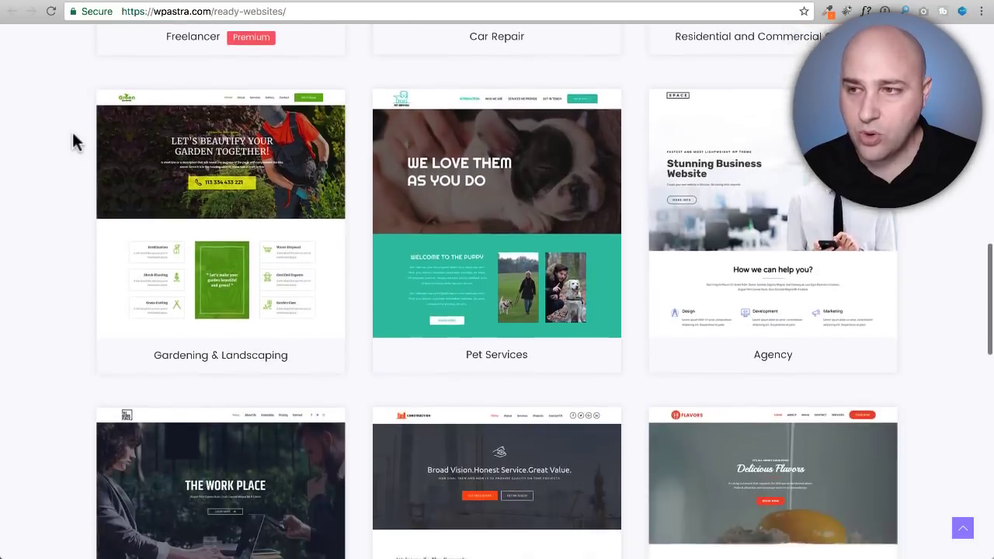
pyautogui.scroll(-3)
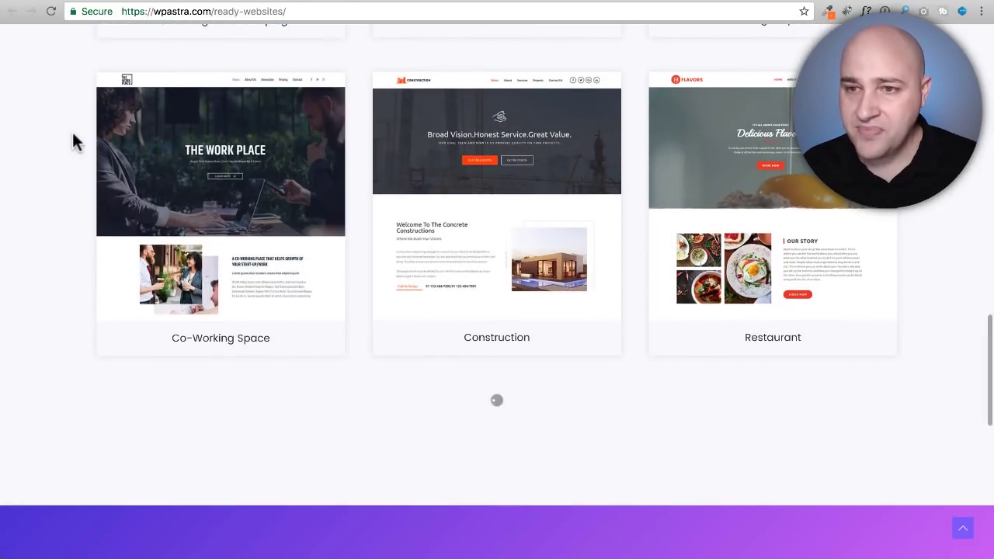
pyautogui.scroll(-3)
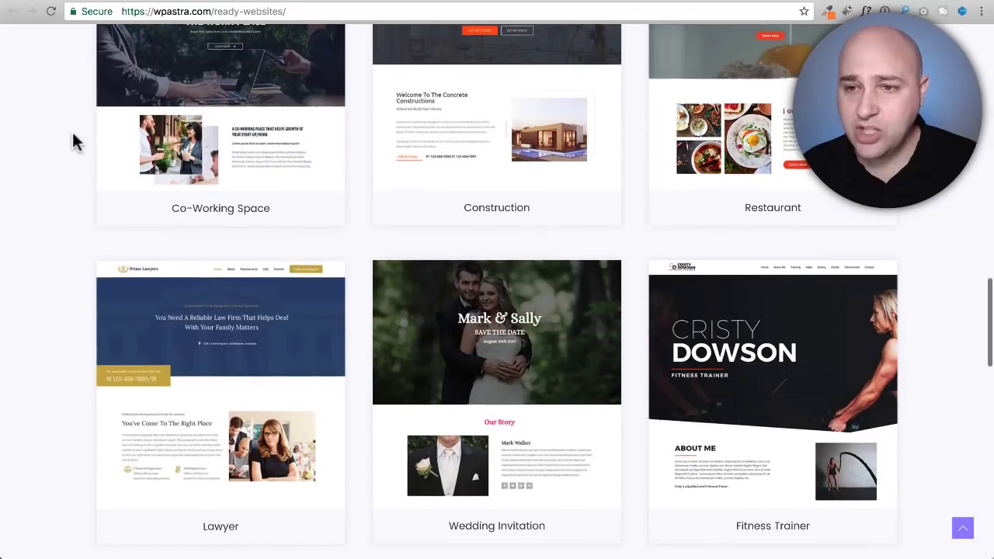
pyautogui.scroll(3)
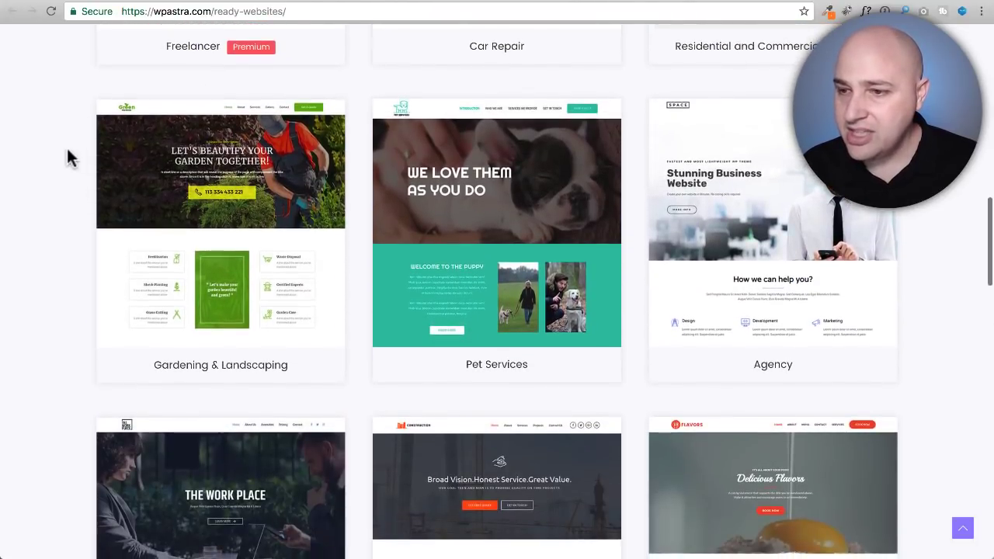
pyautogui.moveTo(497, 272)
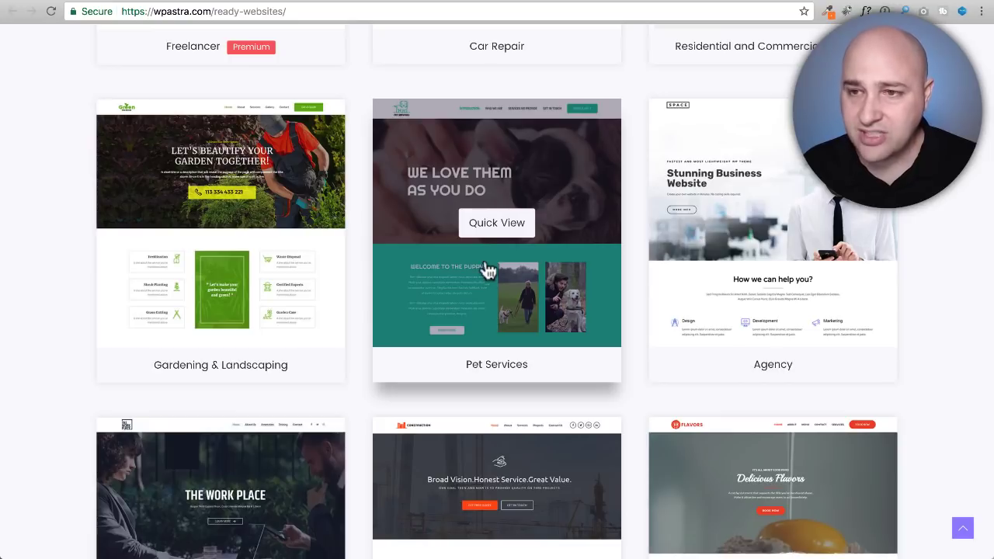
pyautogui.click(497, 224)
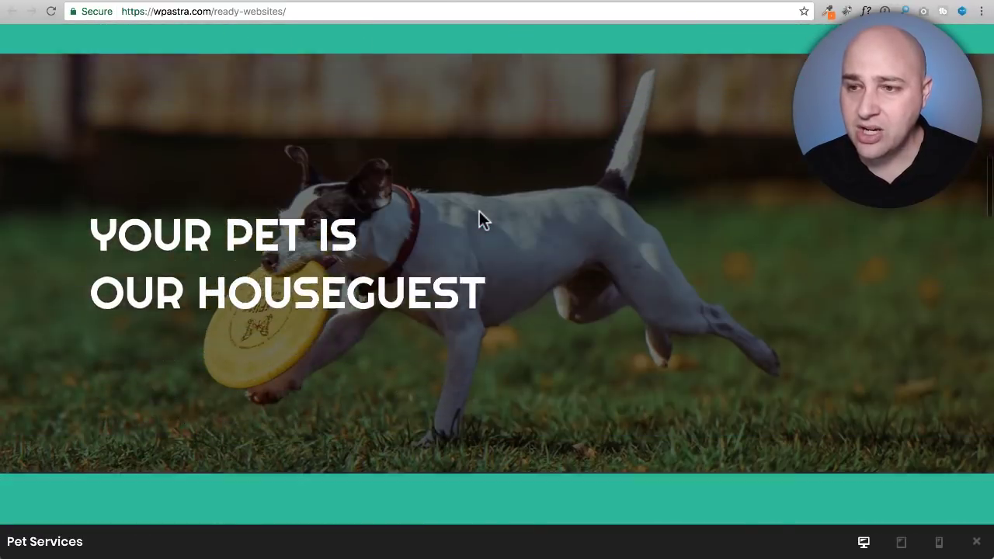
pyautogui.scroll(-3)
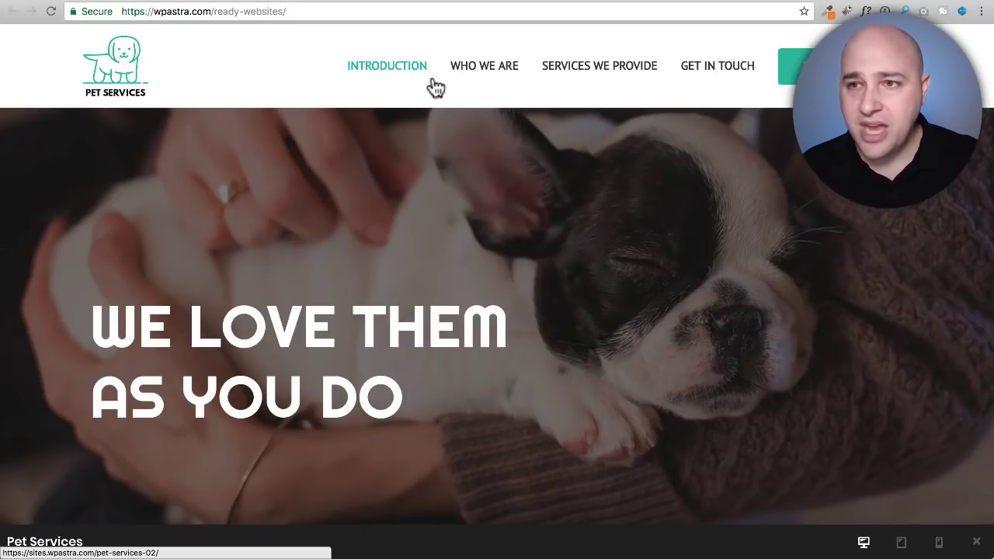
pyautogui.click(484, 65)
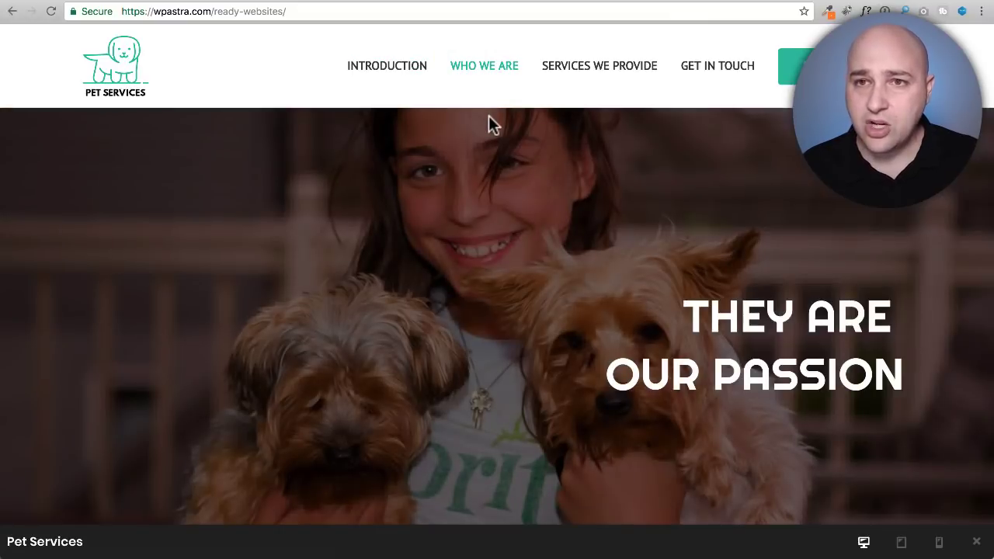
pyautogui.moveTo(844, 364)
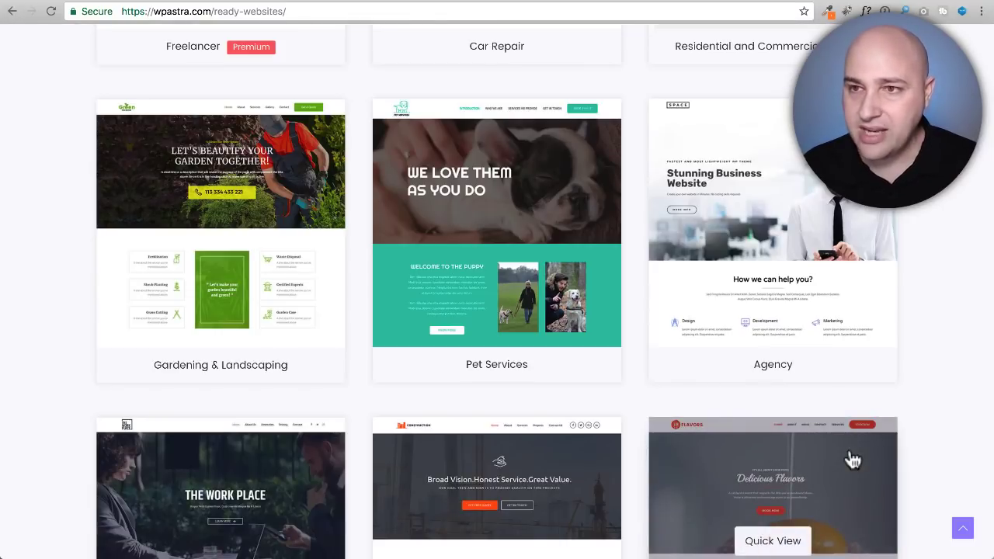
# - Return to the top of the gallery and open the Agency starter site's Quick View preview
pyautogui.scroll(3)
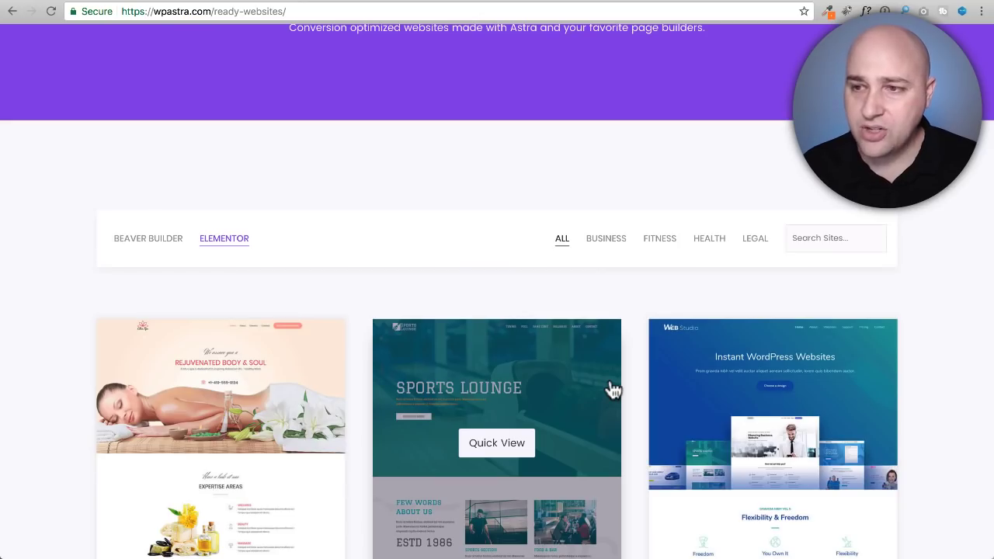
pyautogui.scroll(-3)
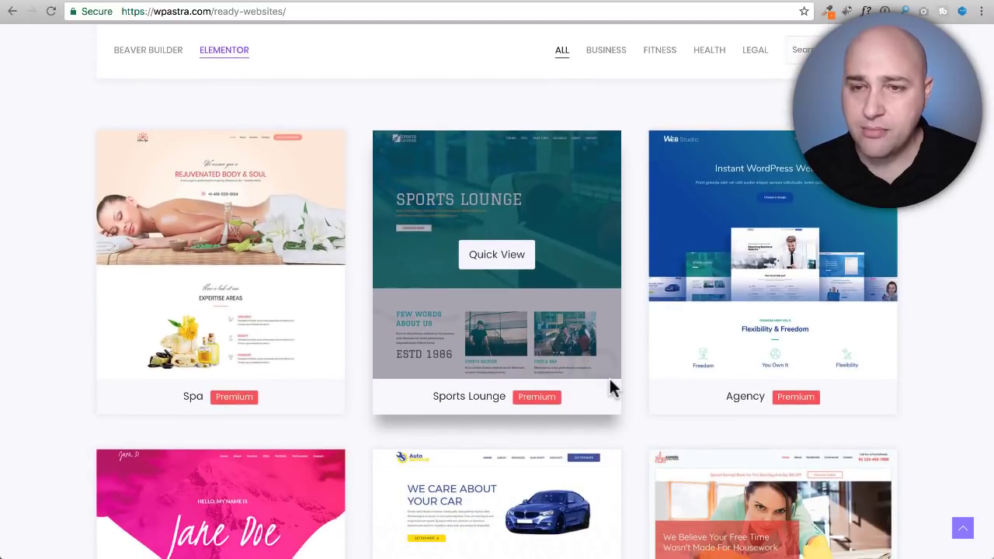
pyautogui.moveTo(764, 282)
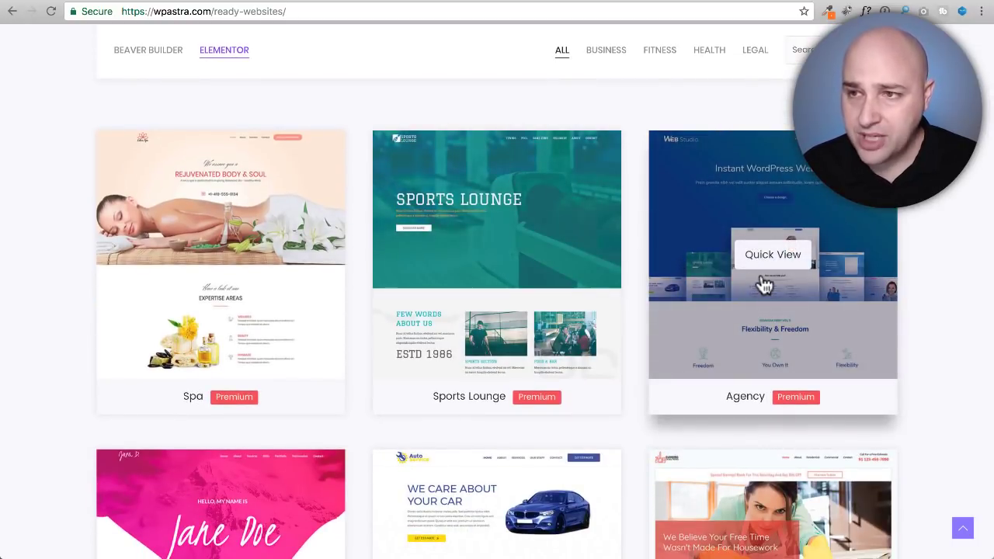
pyautogui.click(773, 254)
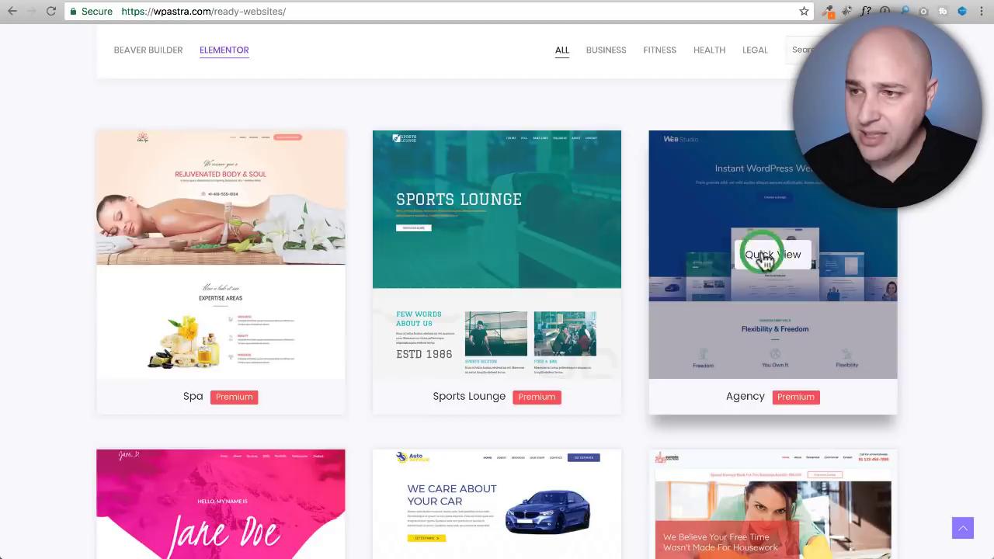
pyautogui.click(773, 255)
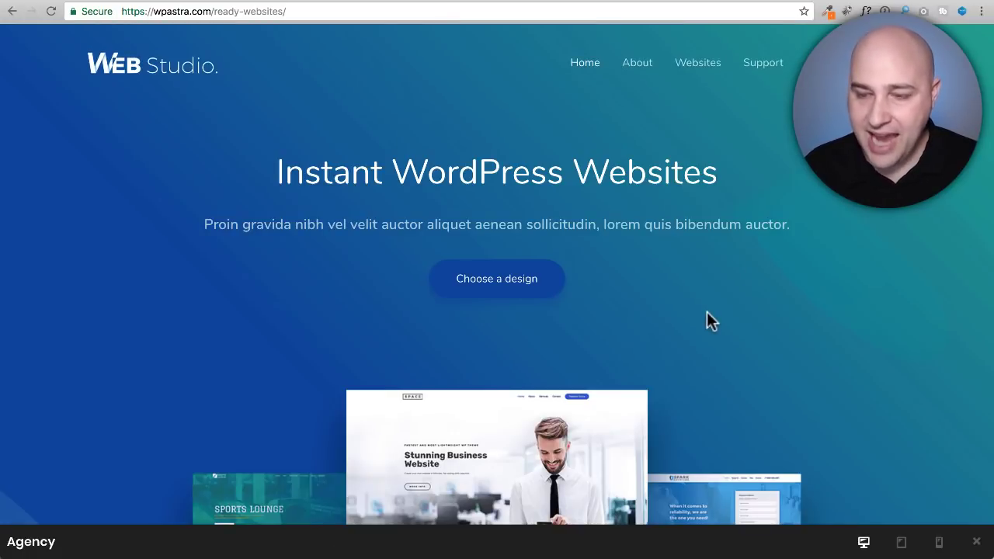
# - Scroll through the lower sections of the Agency site preview
pyautogui.scroll(-3)
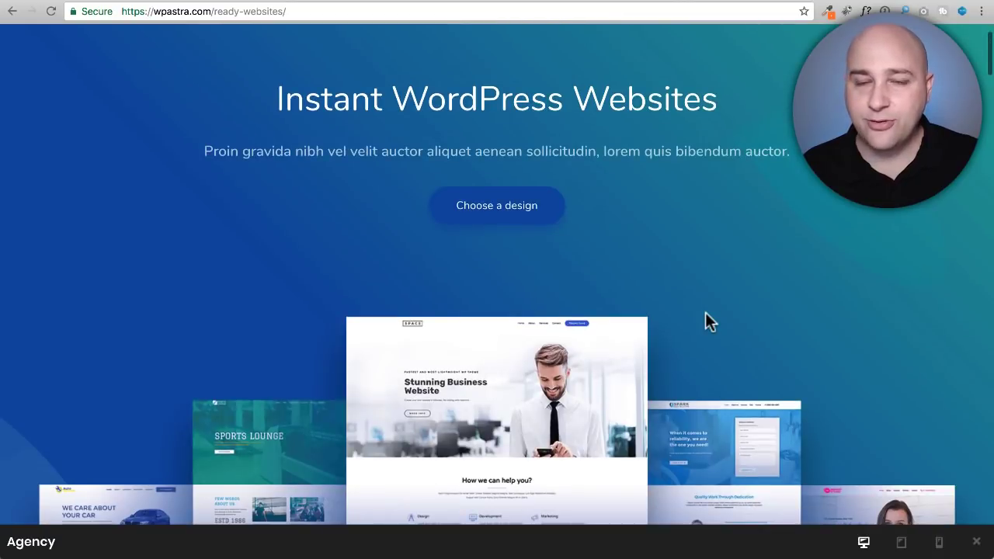
pyautogui.scroll(-3)
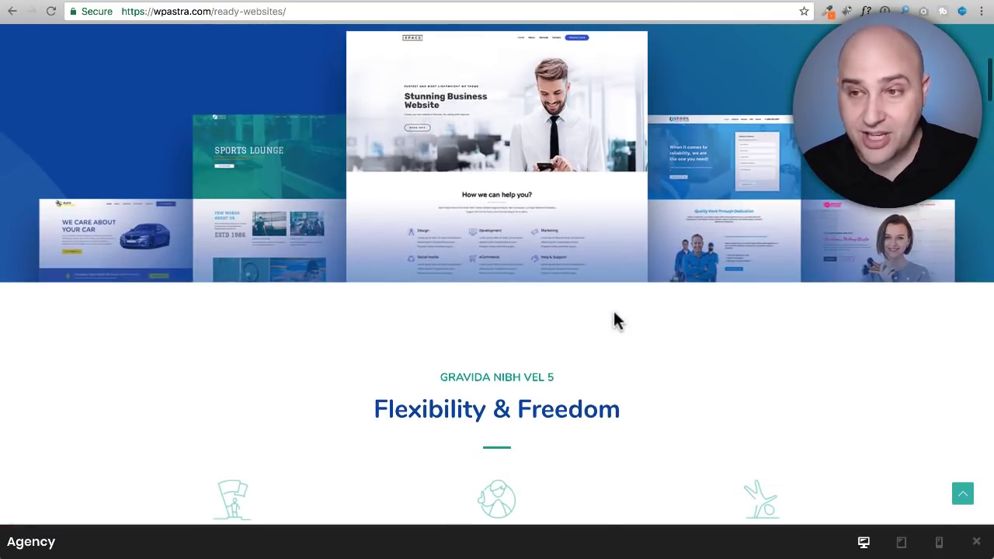
pyautogui.scroll(-3)
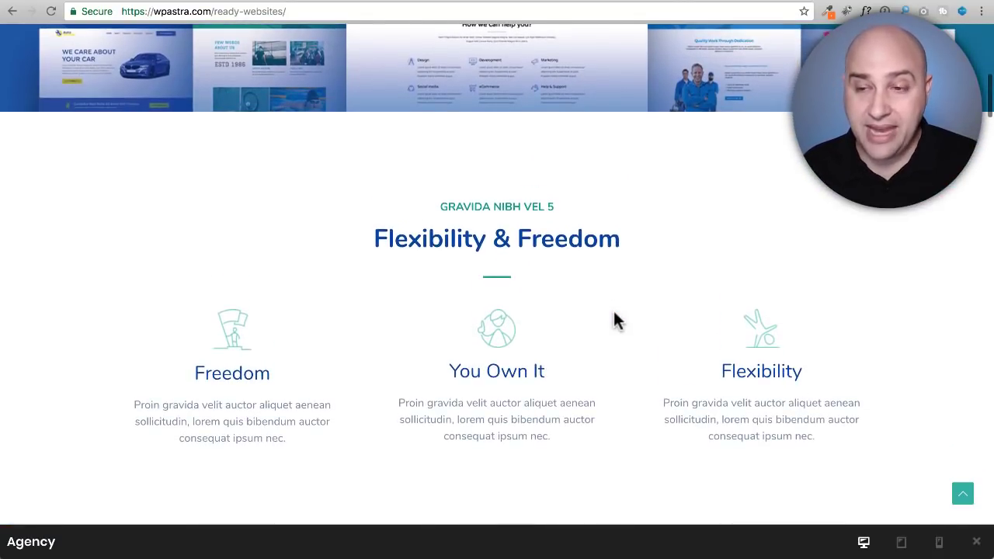
pyautogui.scroll(3)
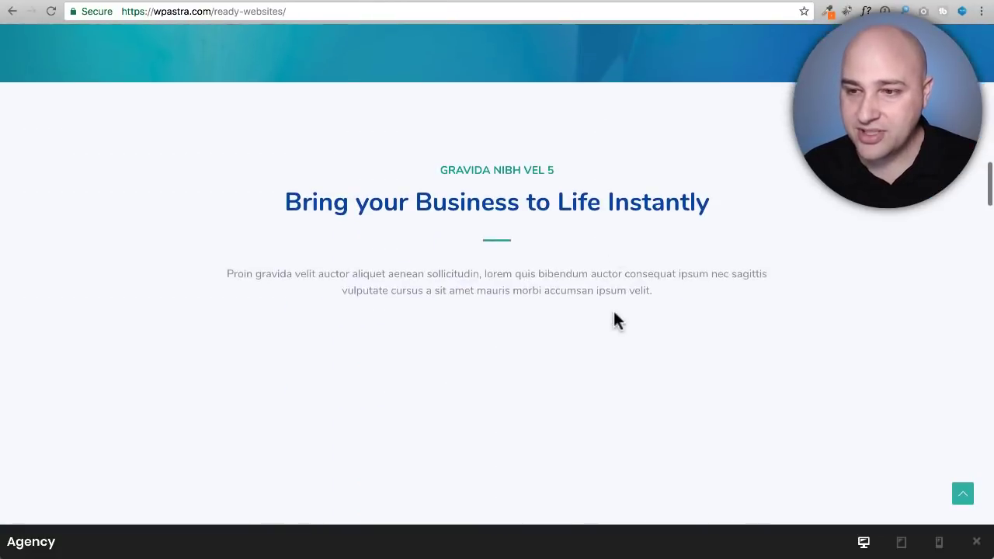
pyautogui.scroll(-3)
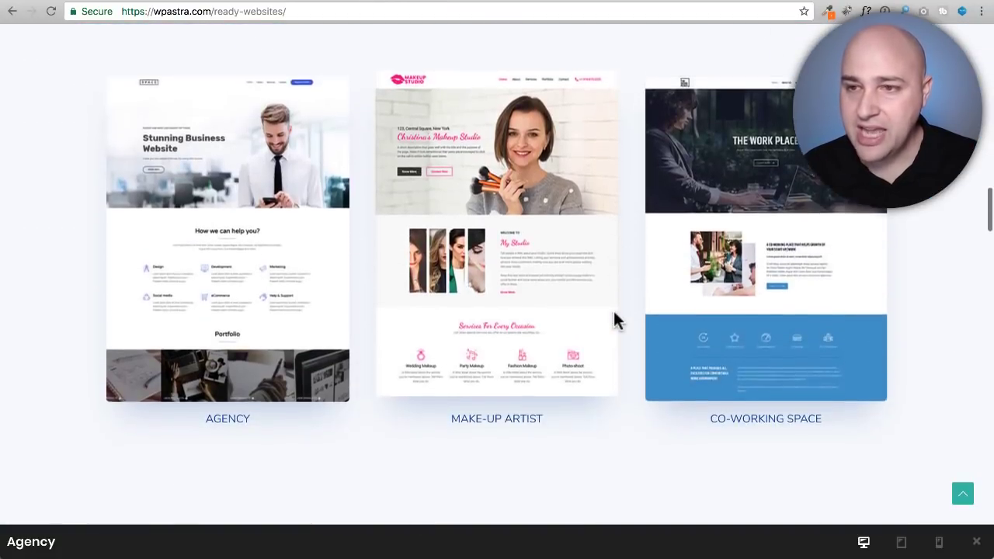
pyautogui.scroll(-3)
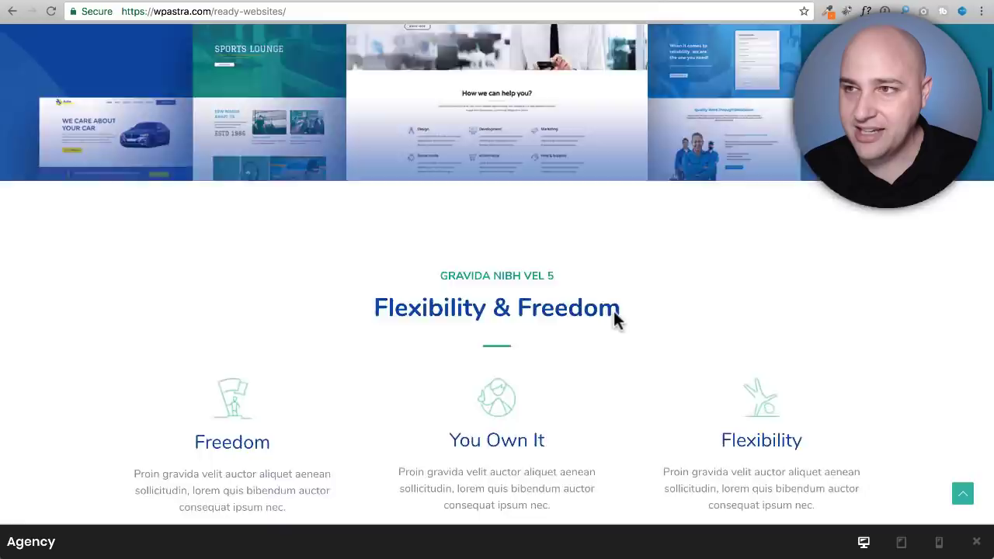
pyautogui.scroll(3)
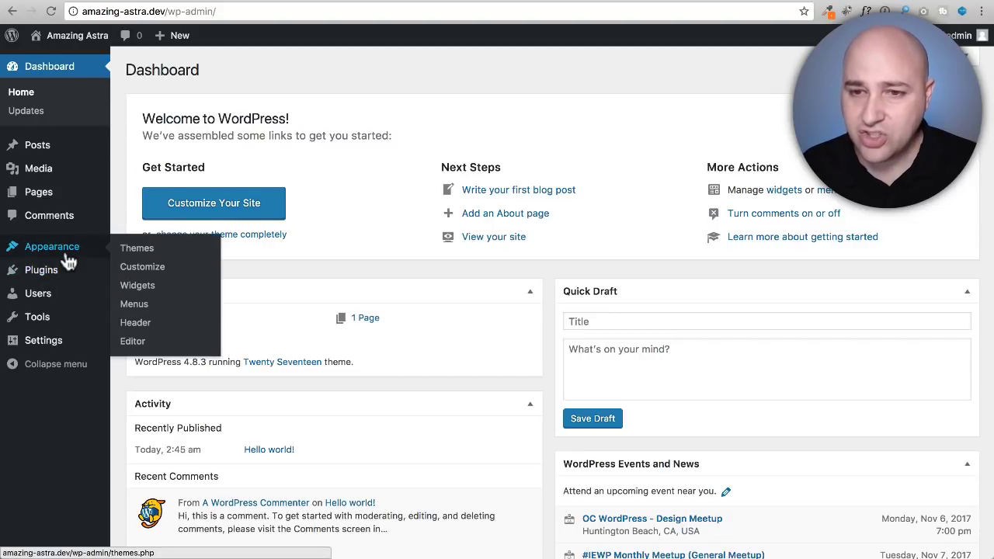
pyautogui.moveTo(137, 248)
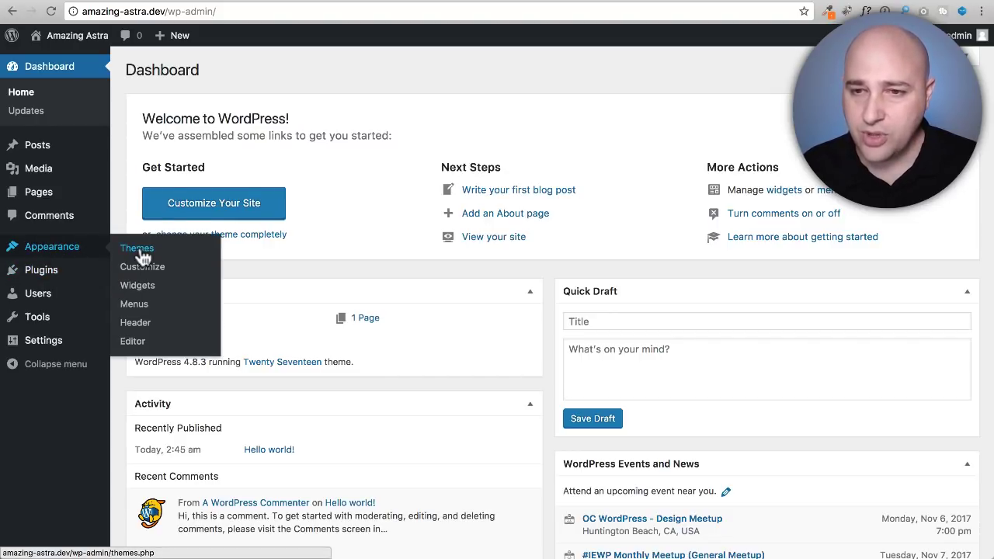
# - Search Add Themes for 'astra', install the Astra theme and activate it
pyautogui.click(137, 248)
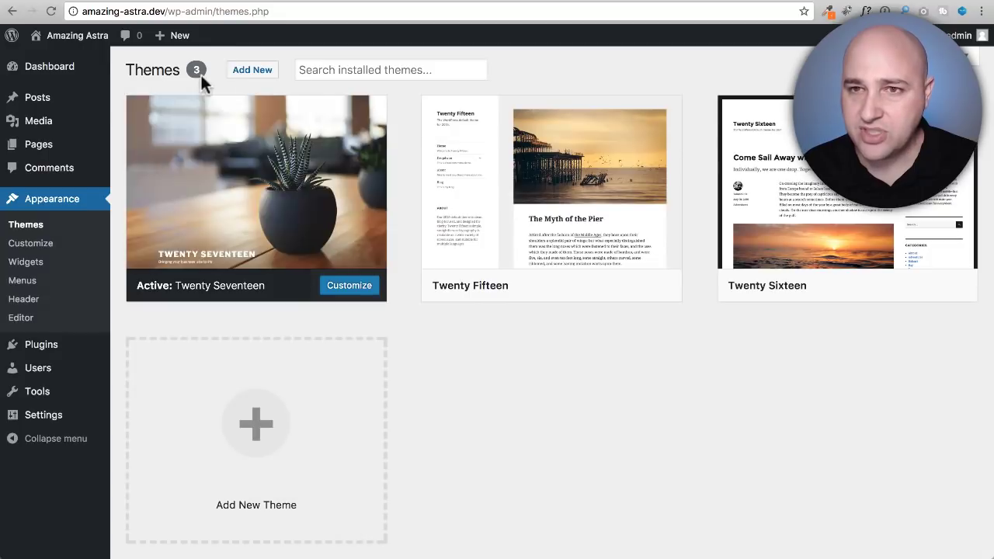
pyautogui.click(252, 70)
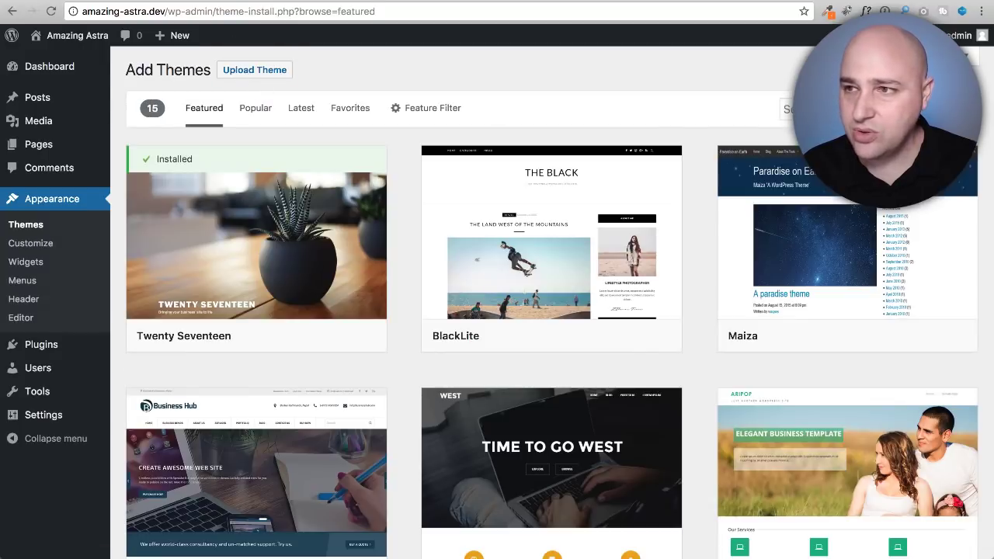
pyautogui.write('astra')
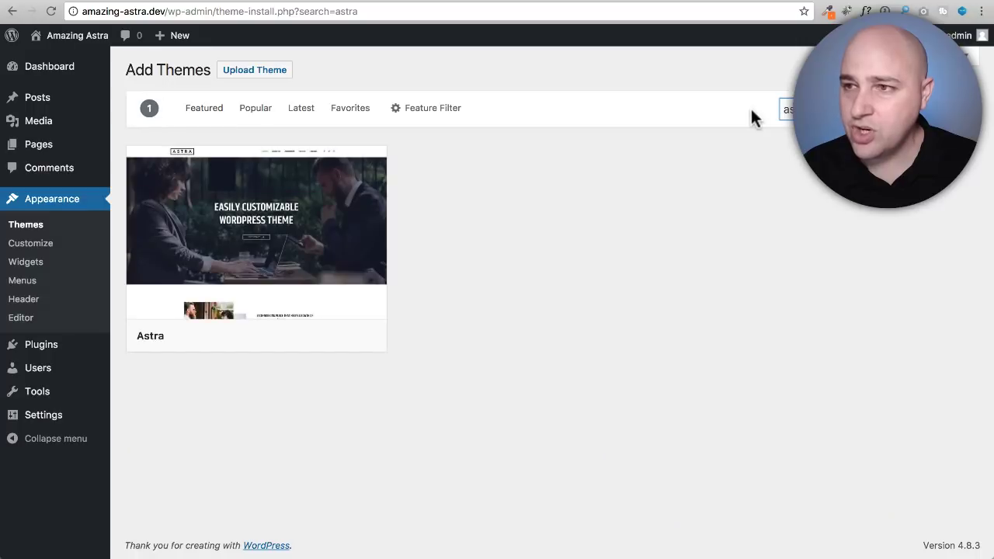
pyautogui.moveTo(510, 267)
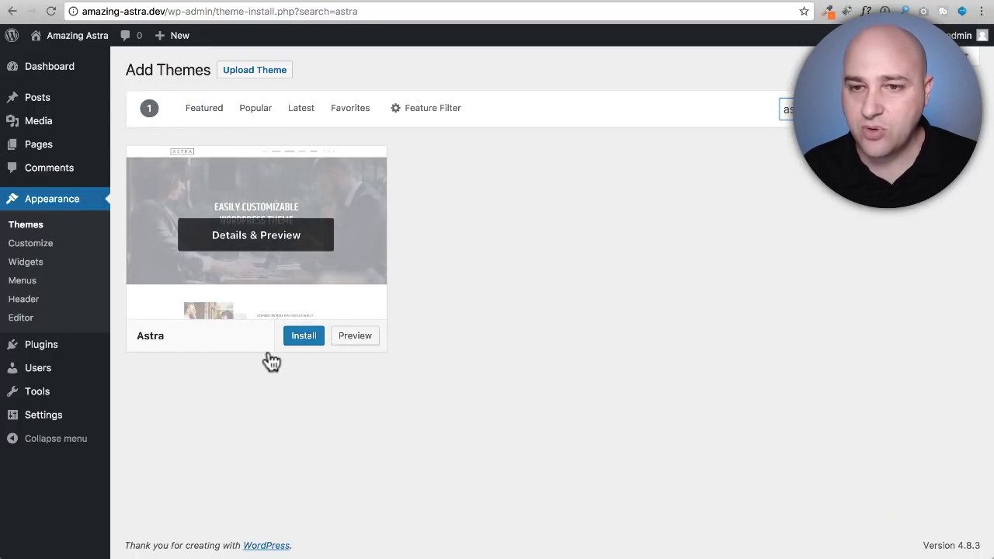
pyautogui.moveTo(248, 221)
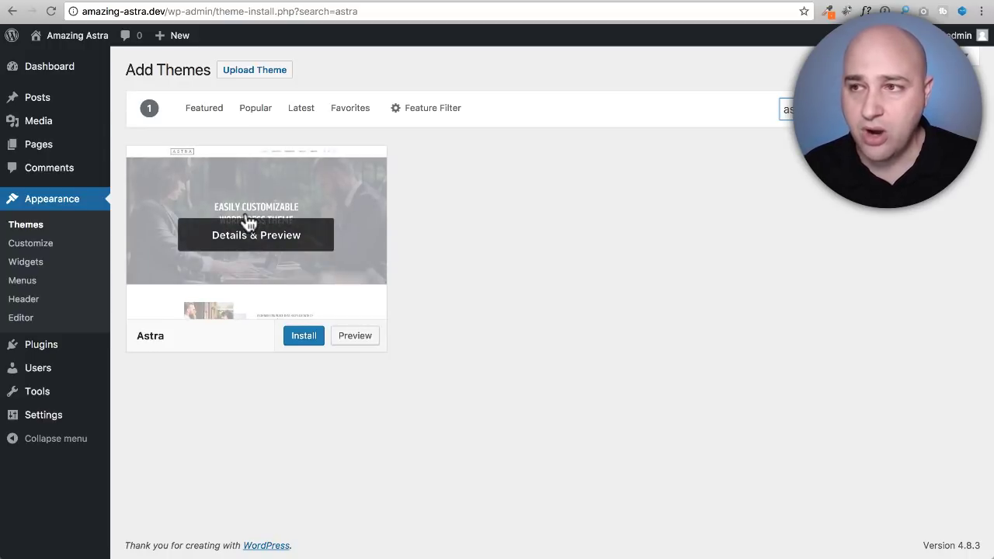
pyautogui.moveTo(159, 357)
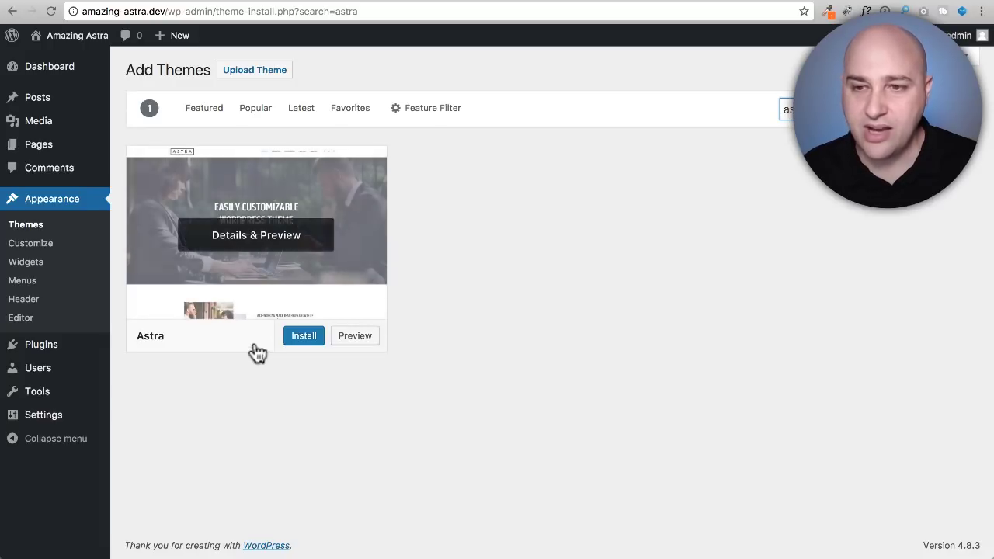
pyautogui.click(304, 336)
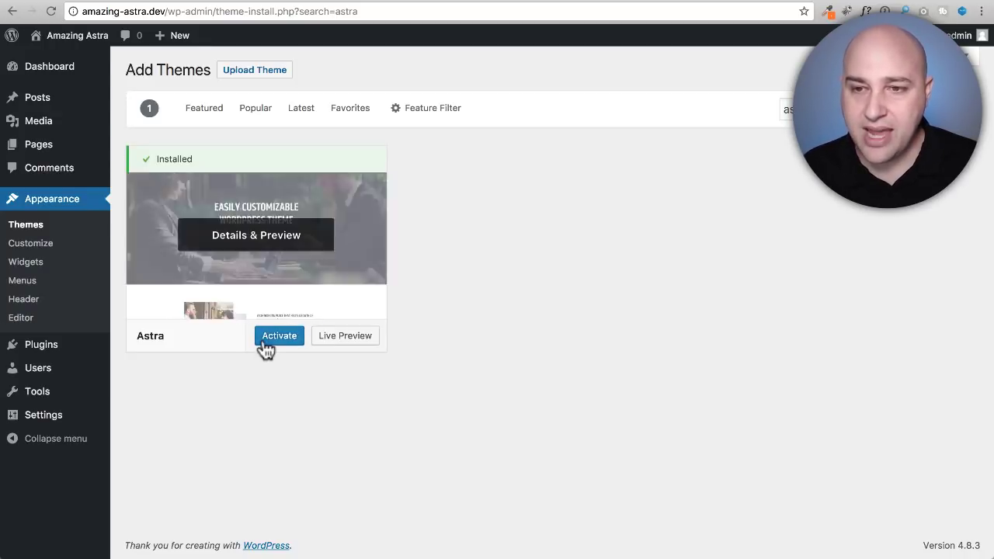
pyautogui.click(279, 335)
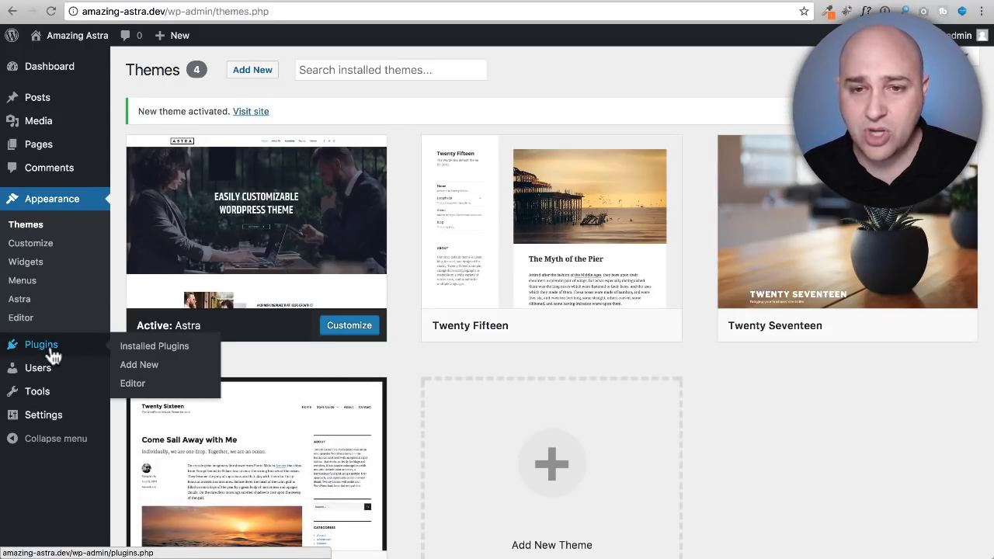
# - From Add Plugins, install the Astra Sites – Lite plugin and activate it
pyautogui.click(140, 364)
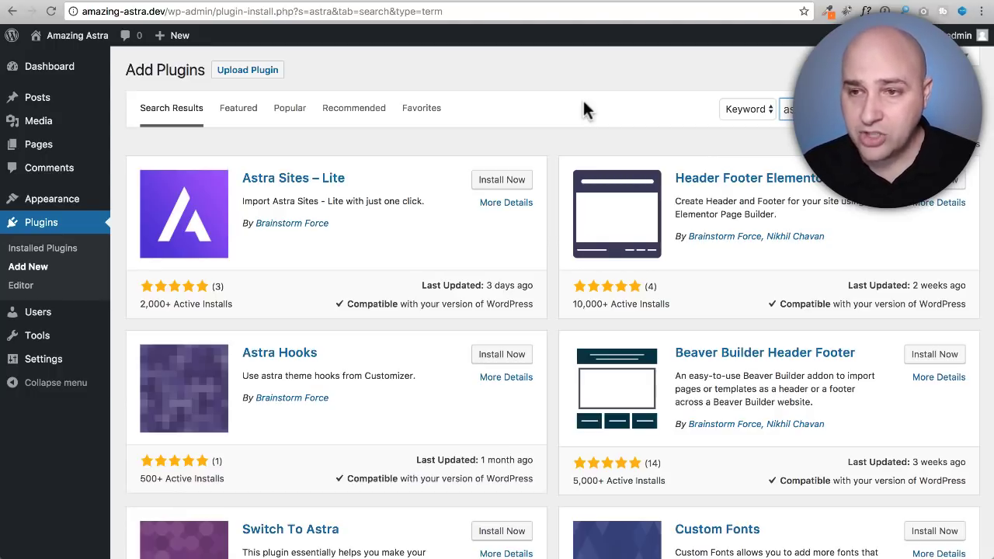
pyautogui.moveTo(278, 158)
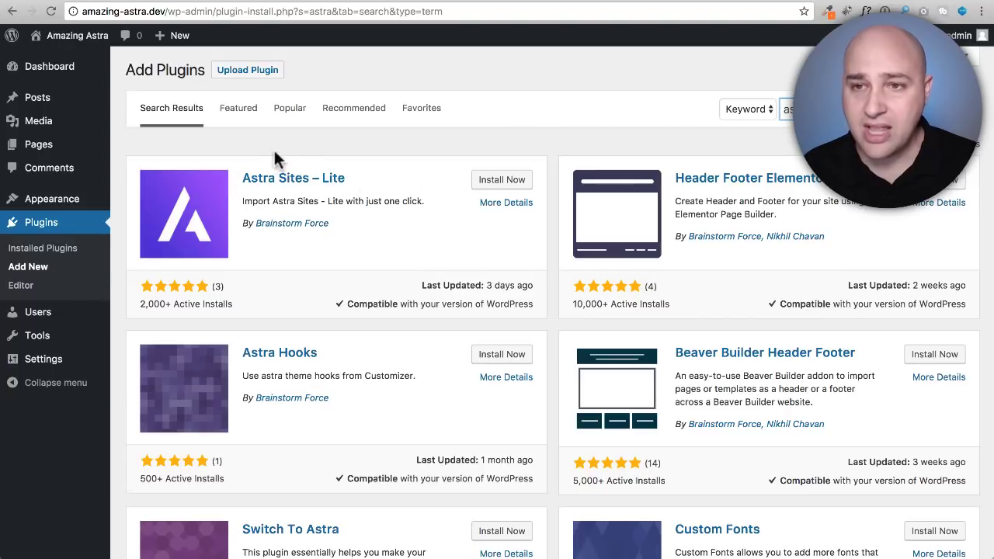
pyautogui.moveTo(502, 180)
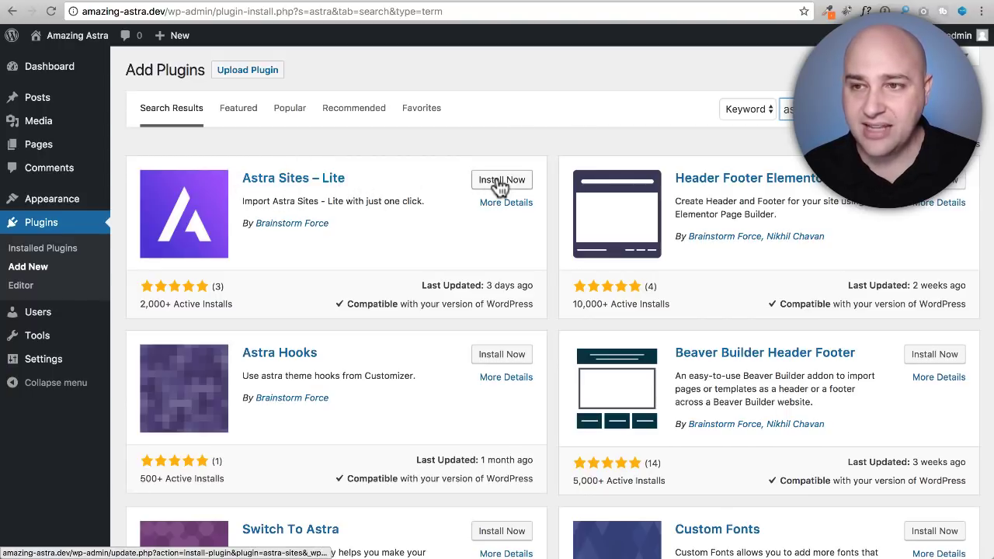
pyautogui.click(502, 180)
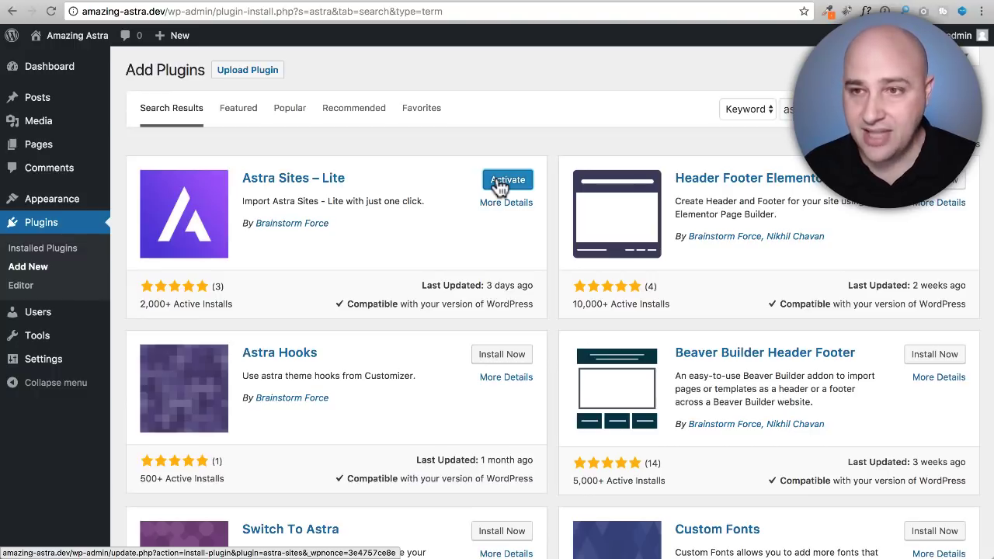
pyautogui.click(506, 180)
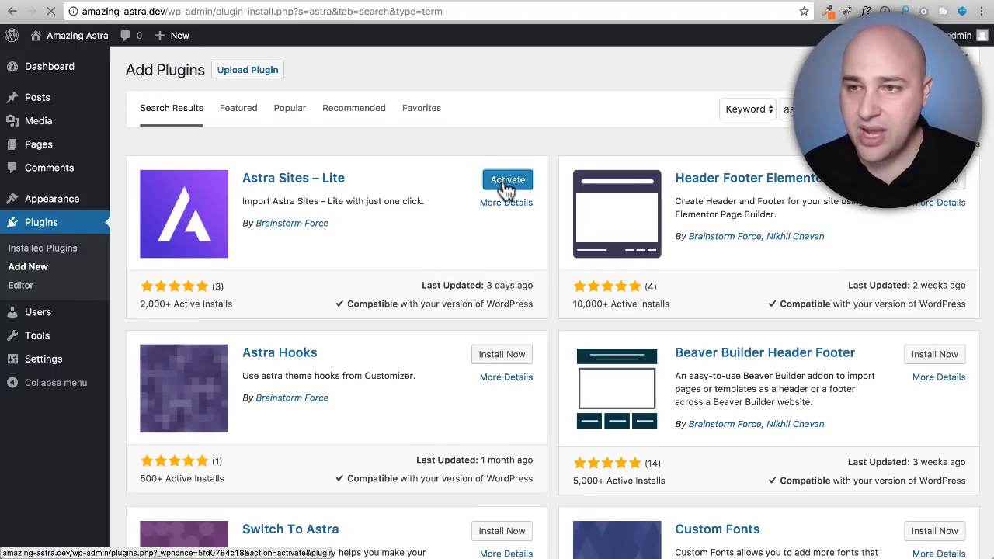
pyautogui.click(506, 180)
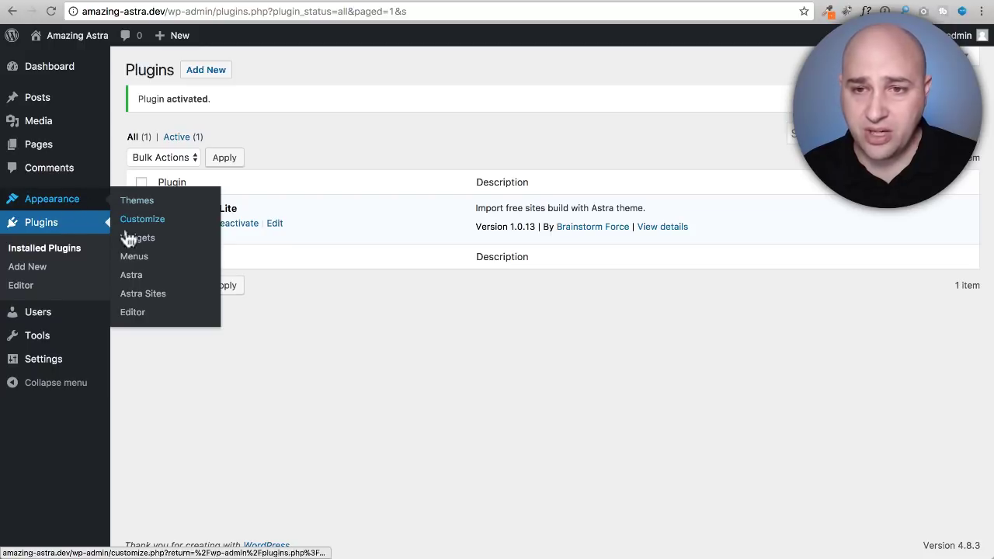
pyautogui.moveTo(143, 292)
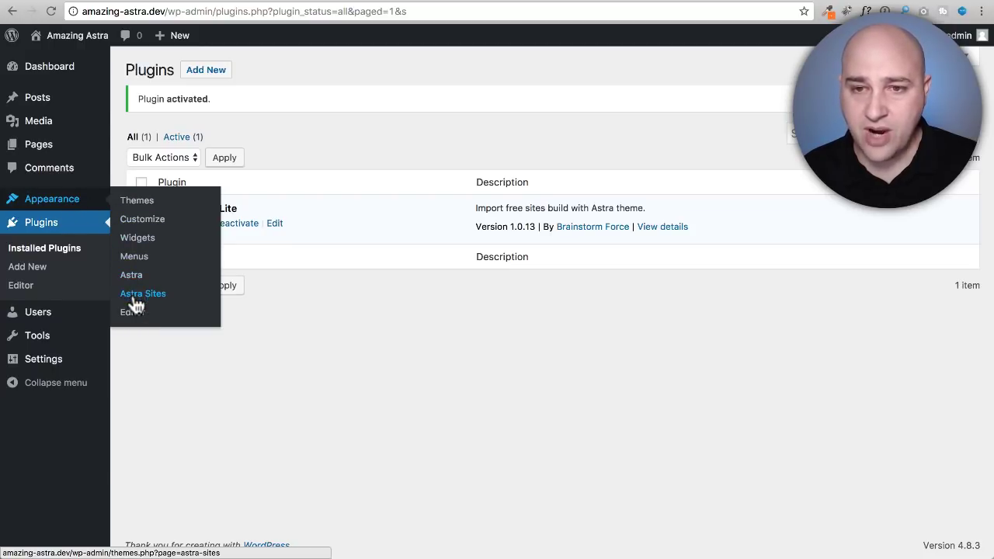
# - Open Appearance > Astra Sites and scroll the starter grid down to Pet Services
pyautogui.click(143, 293)
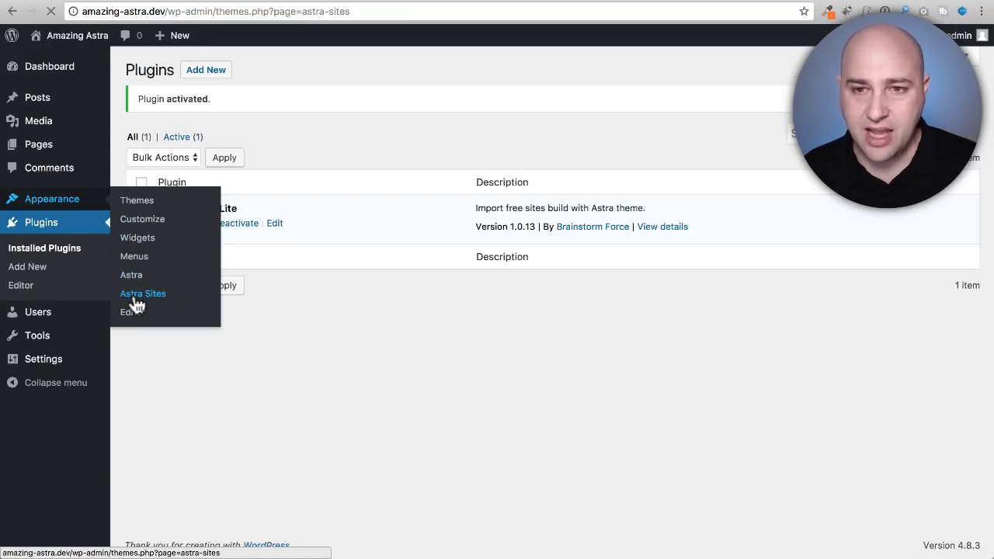
pyautogui.click(143, 292)
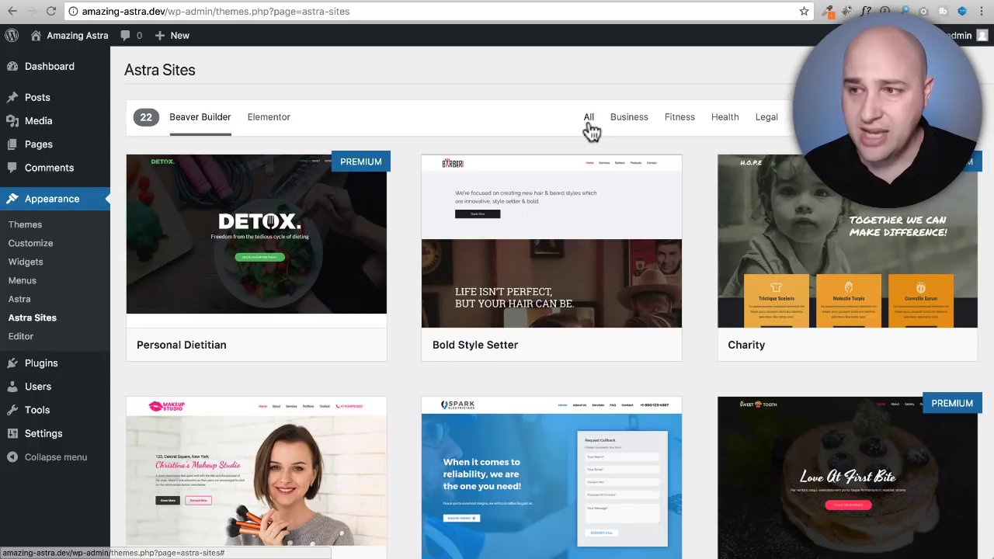
pyautogui.moveTo(447, 132)
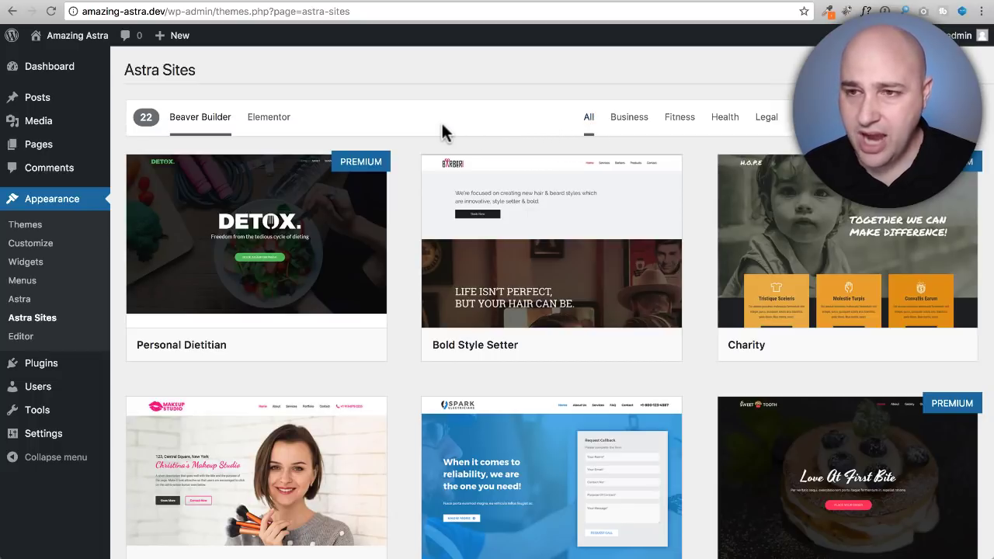
pyautogui.scroll(-3)
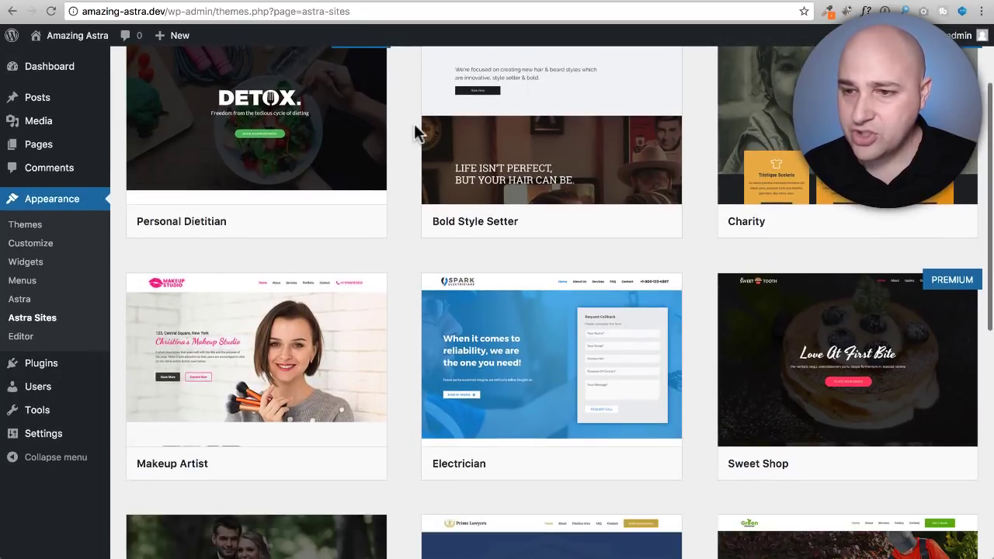
pyautogui.scroll(-3)
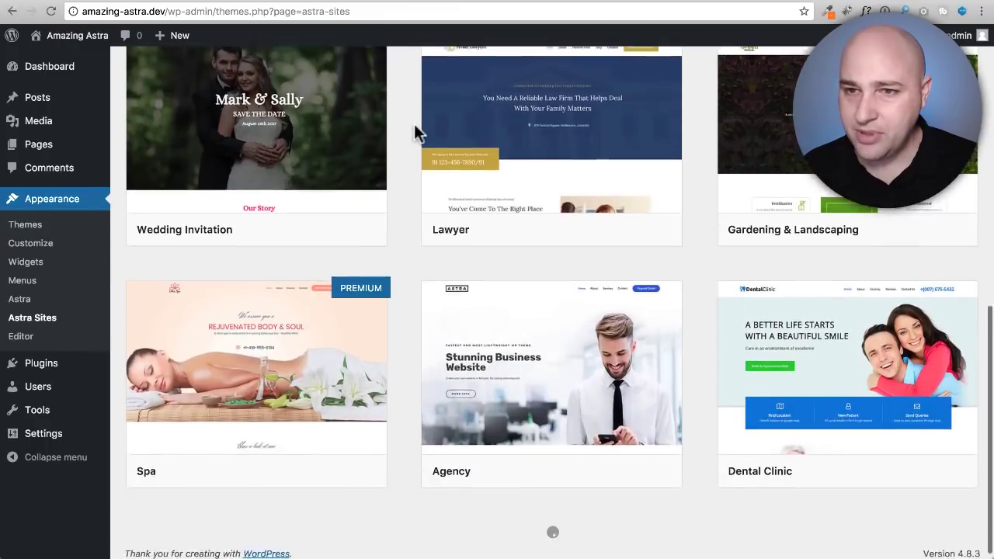
pyautogui.scroll(-3)
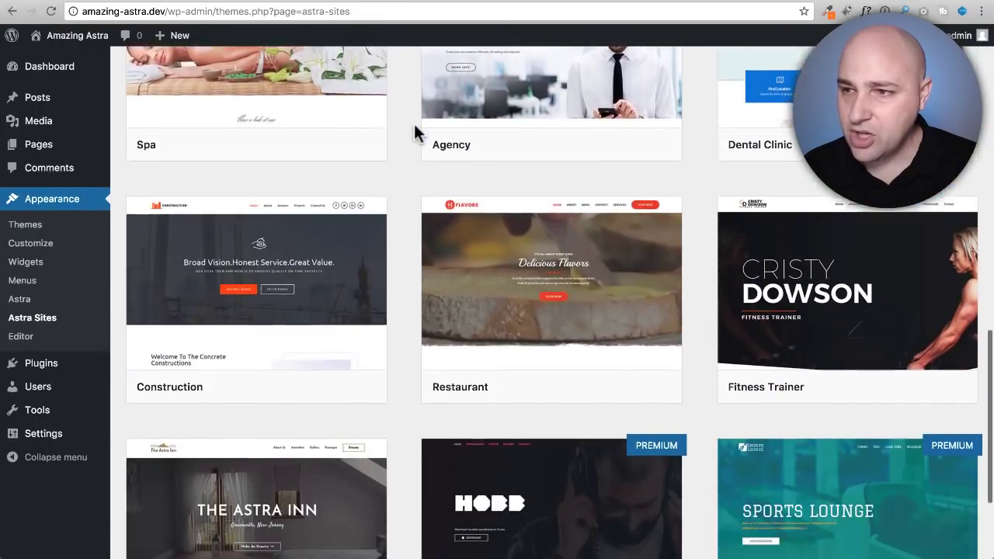
pyautogui.scroll(-3)
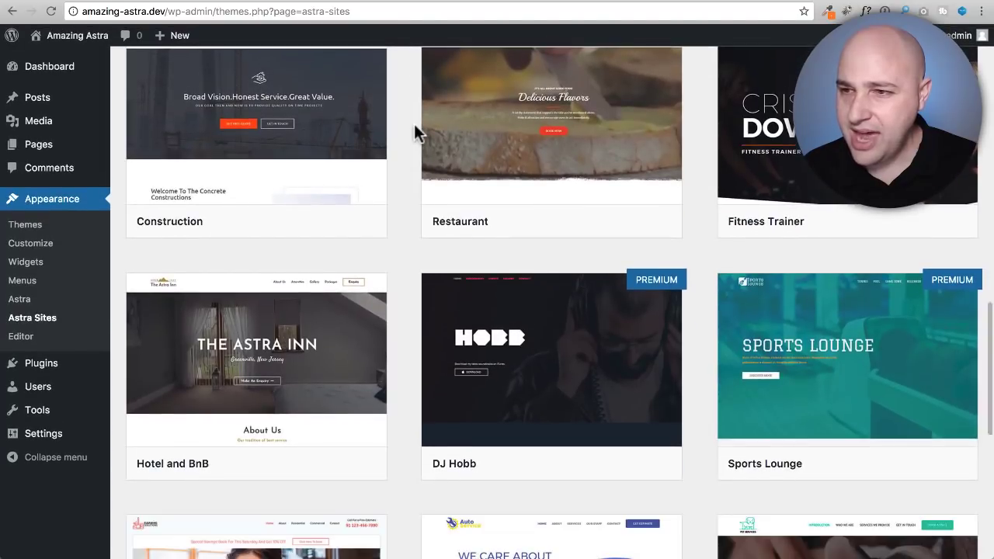
pyautogui.scroll(-3)
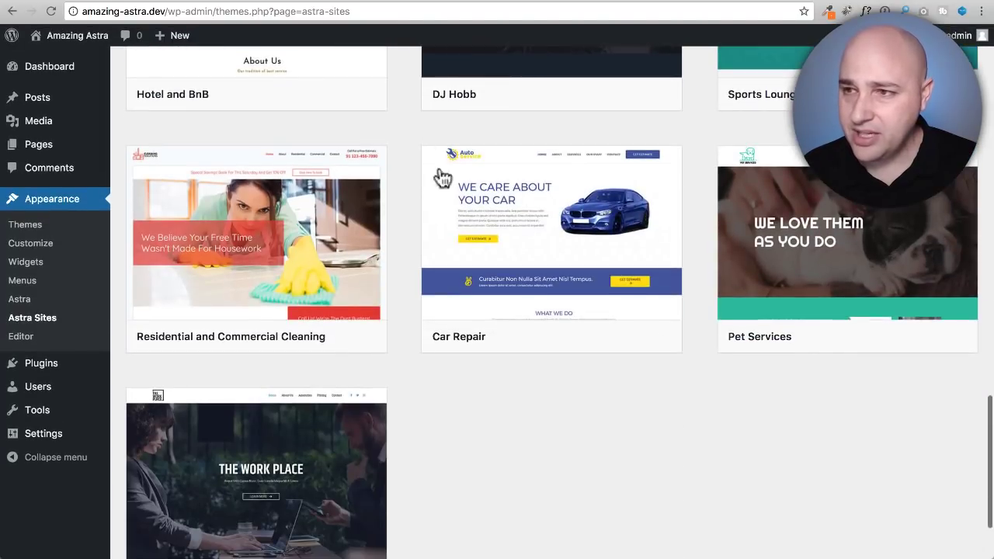
pyautogui.moveTo(798, 241)
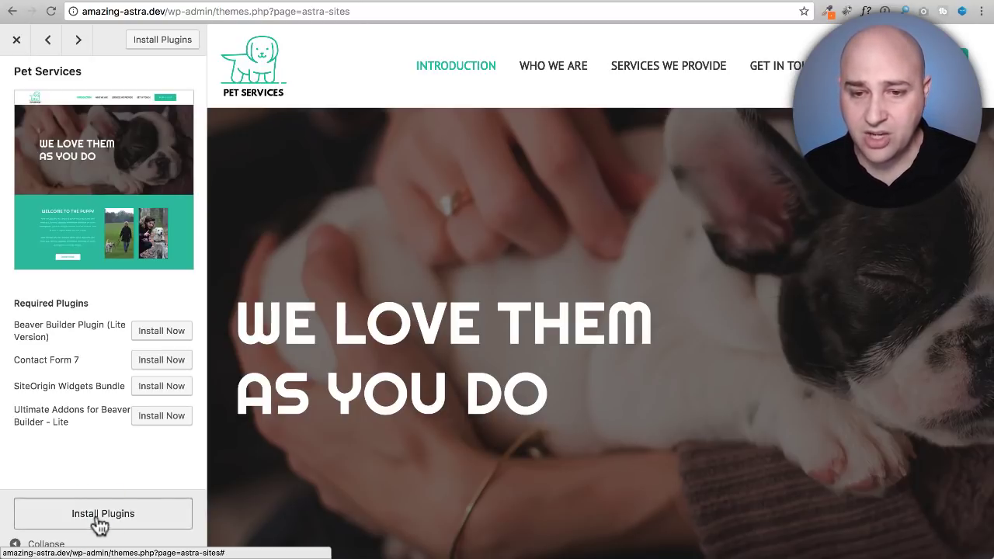
# - Install Pet Services' four required plugins, then start Import This Site
pyautogui.click(102, 512)
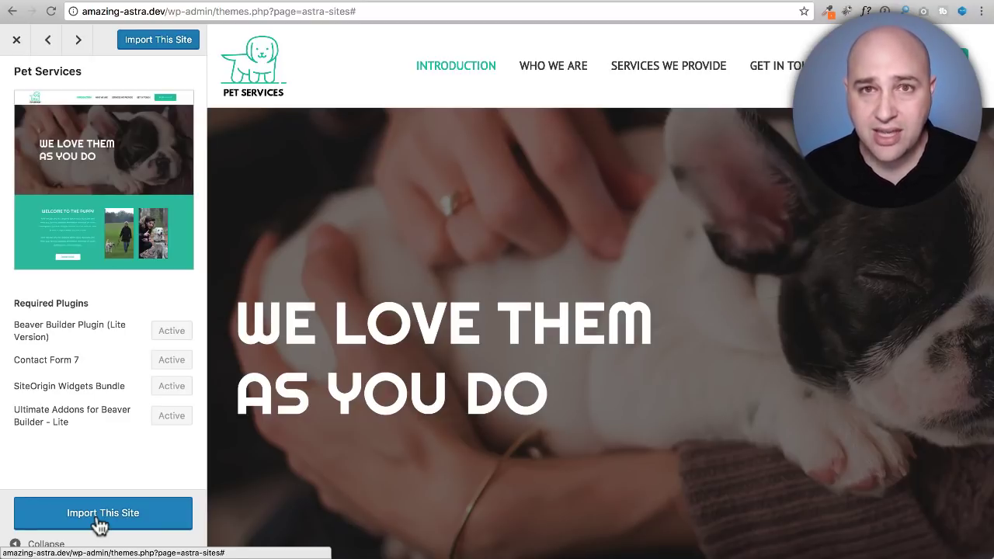
pyautogui.moveTo(130, 347)
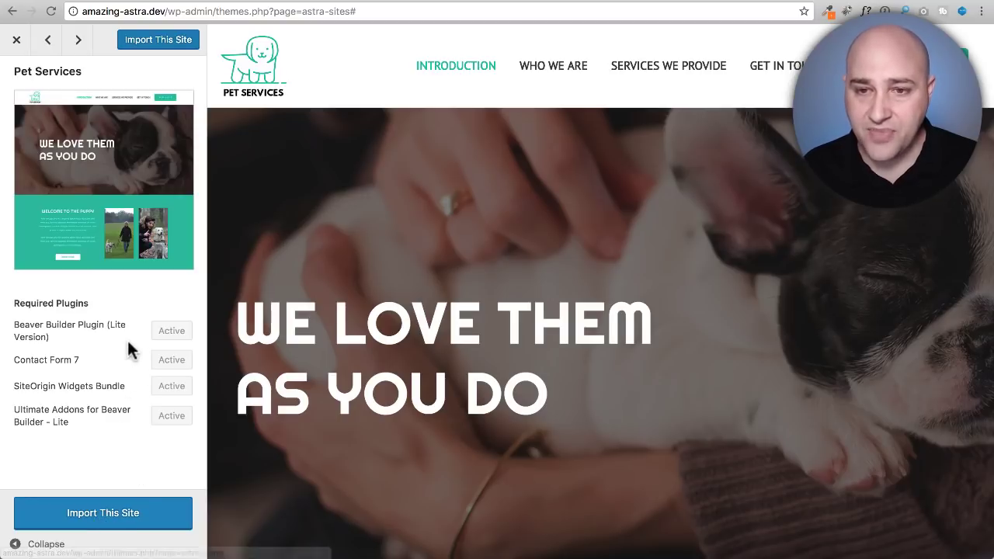
pyautogui.moveTo(137, 438)
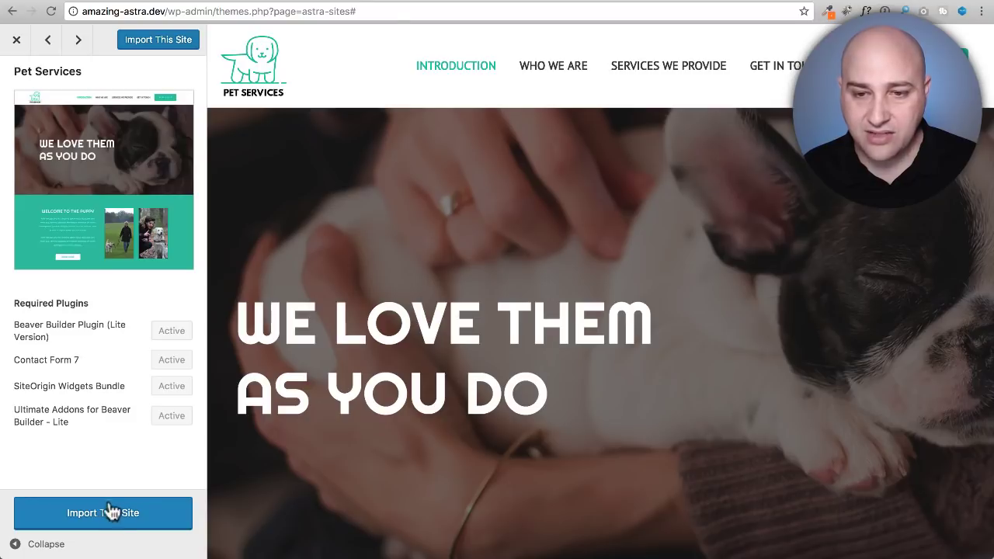
pyautogui.click(102, 513)
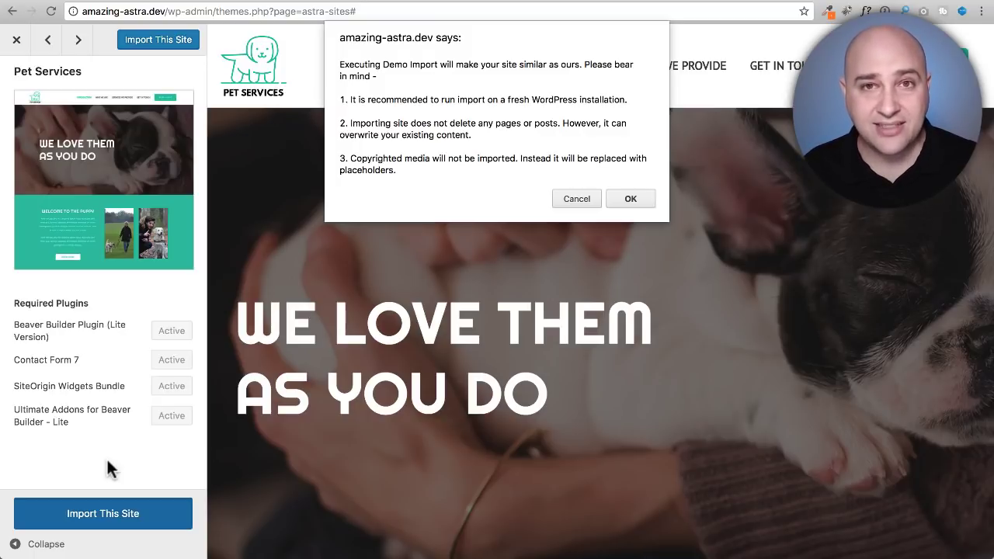
pyautogui.moveTo(536, 93)
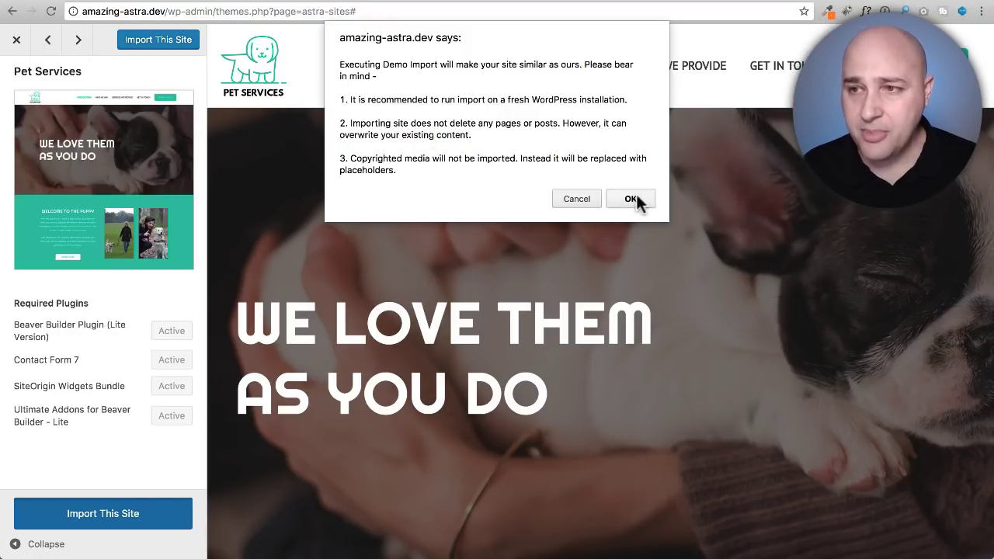
# - Confirm the import warning with OK and open the finished site via Done! View Site
pyautogui.click(630, 198)
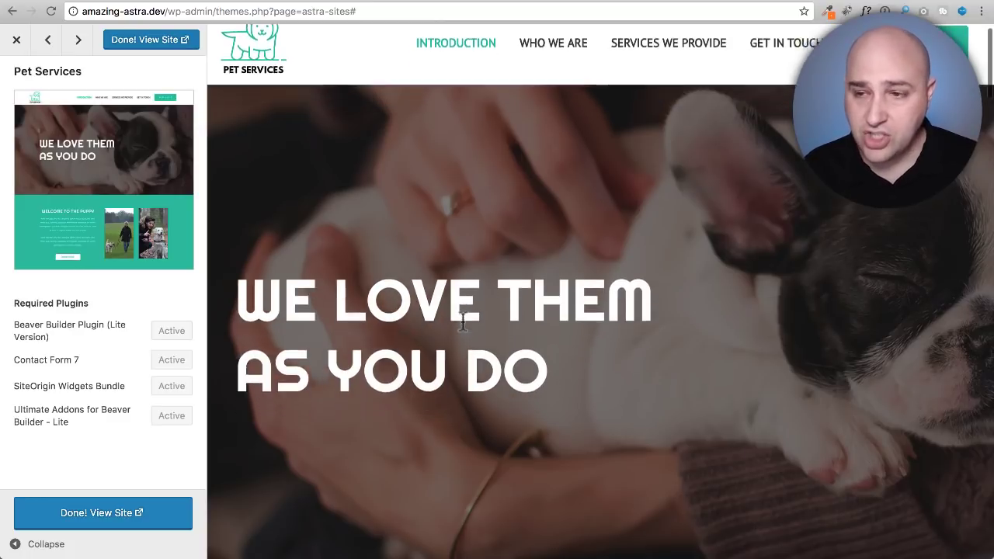
pyautogui.scroll(-3)
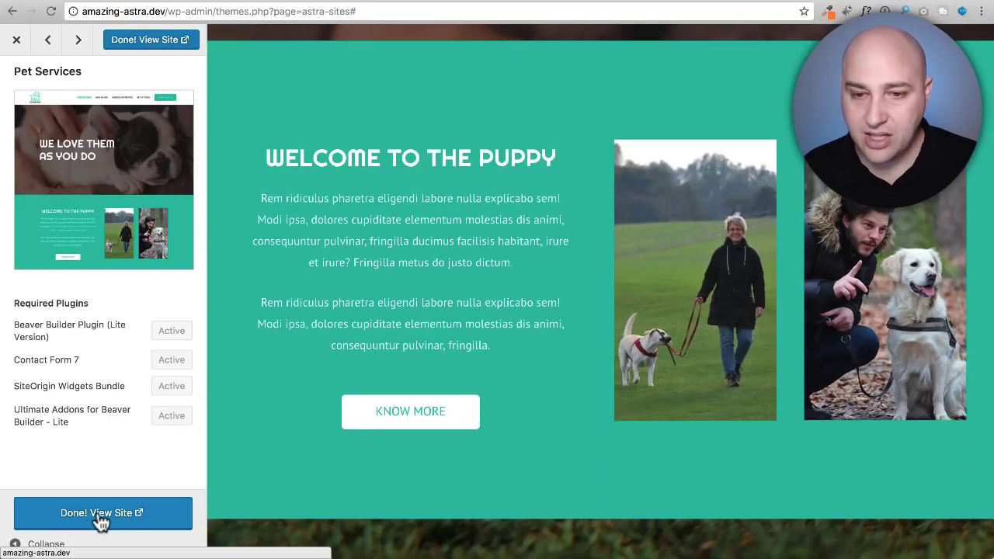
pyautogui.click(103, 512)
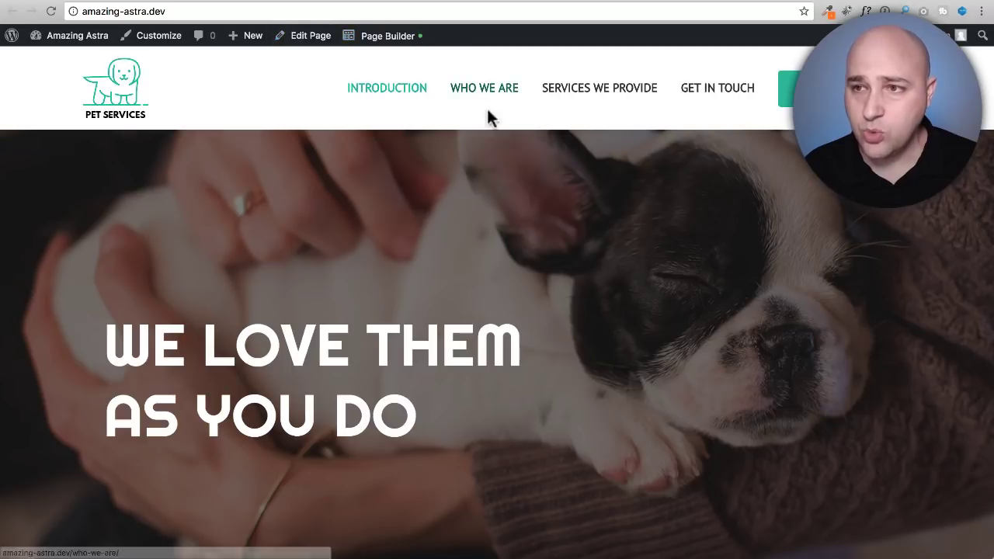
# - Look over the imported homepage and open the GET IN TOUCH page from the header menu
pyautogui.scroll(-3)
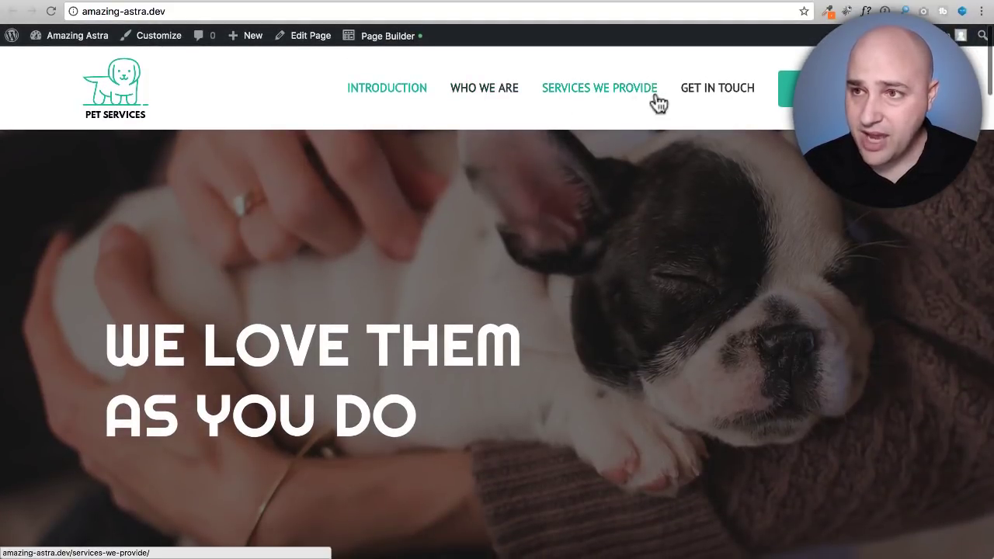
pyautogui.moveTo(484, 87)
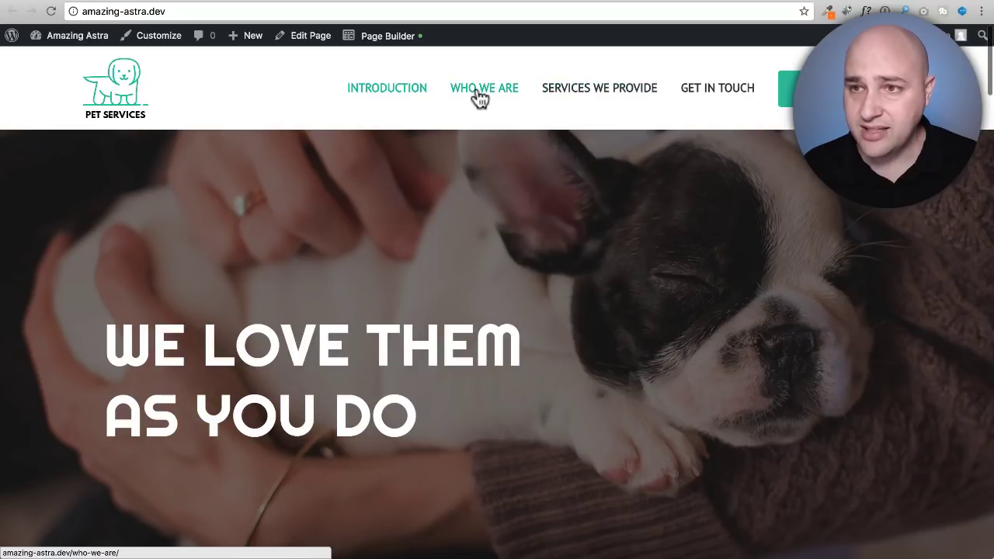
pyautogui.click(485, 87)
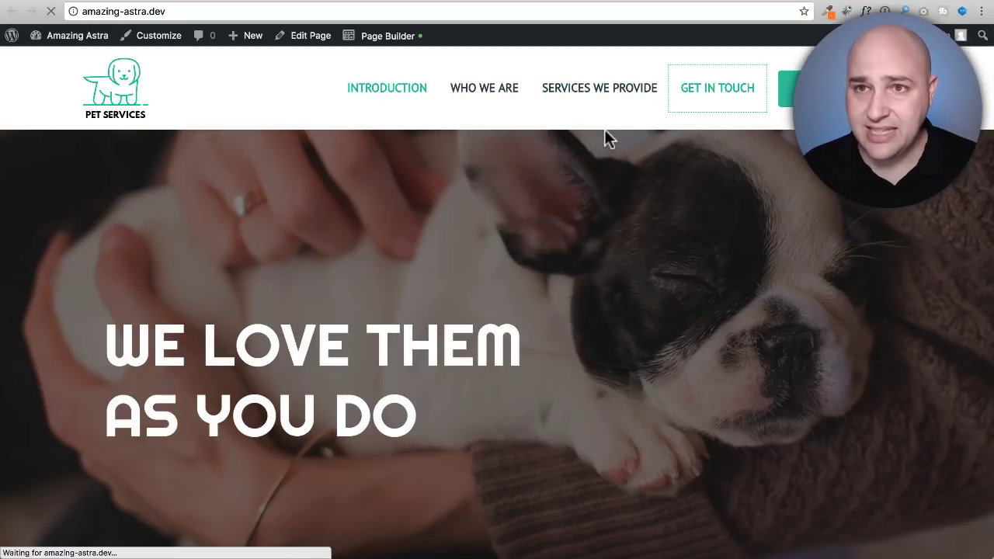
pyautogui.click(717, 87)
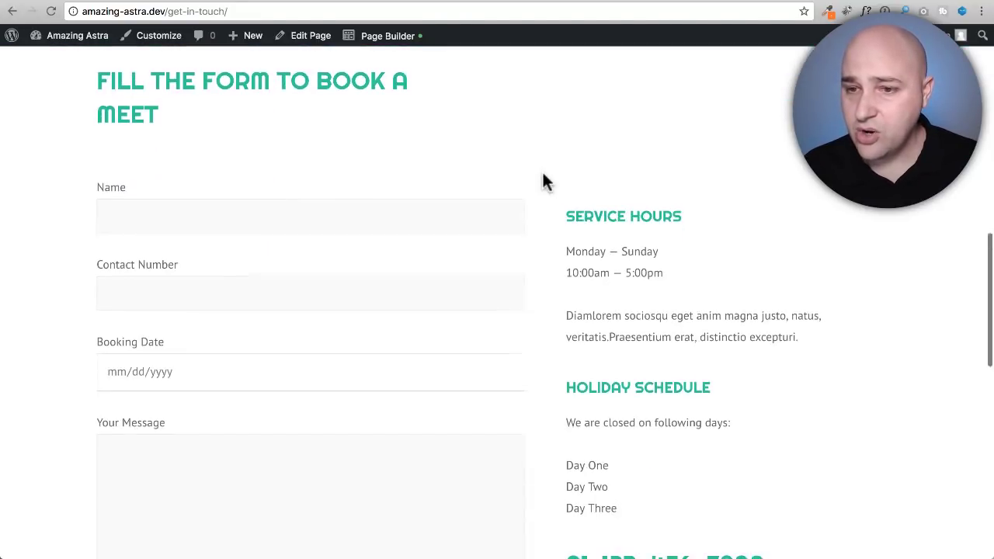
# - Scroll the GET IN TOUCH page through its booking form down to the map
pyautogui.scroll(-3)
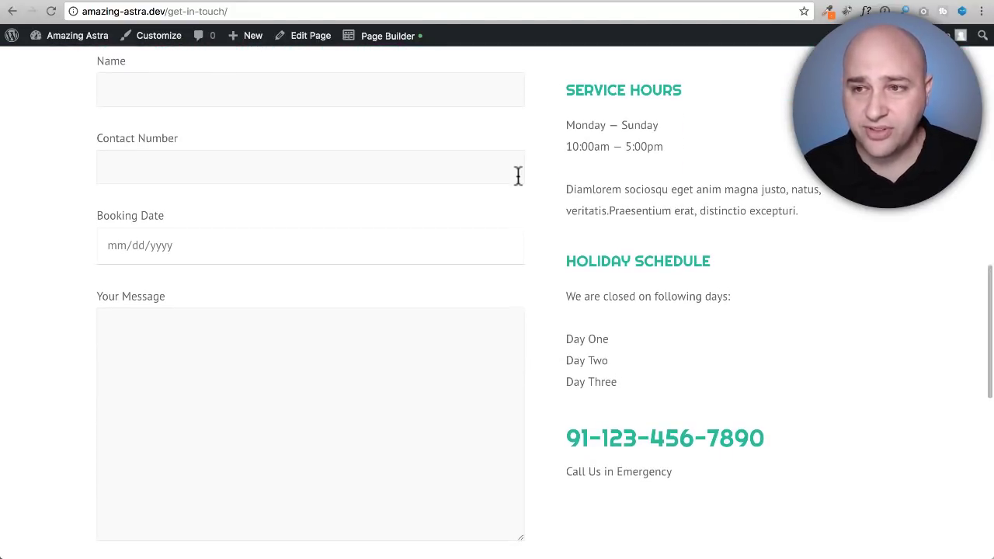
pyautogui.scroll(-3)
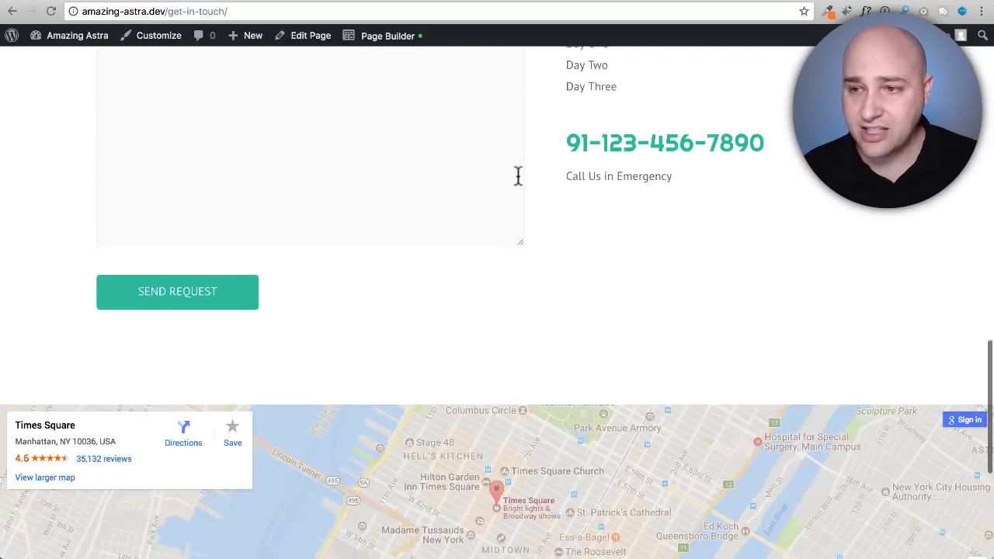
pyautogui.scroll(-3)
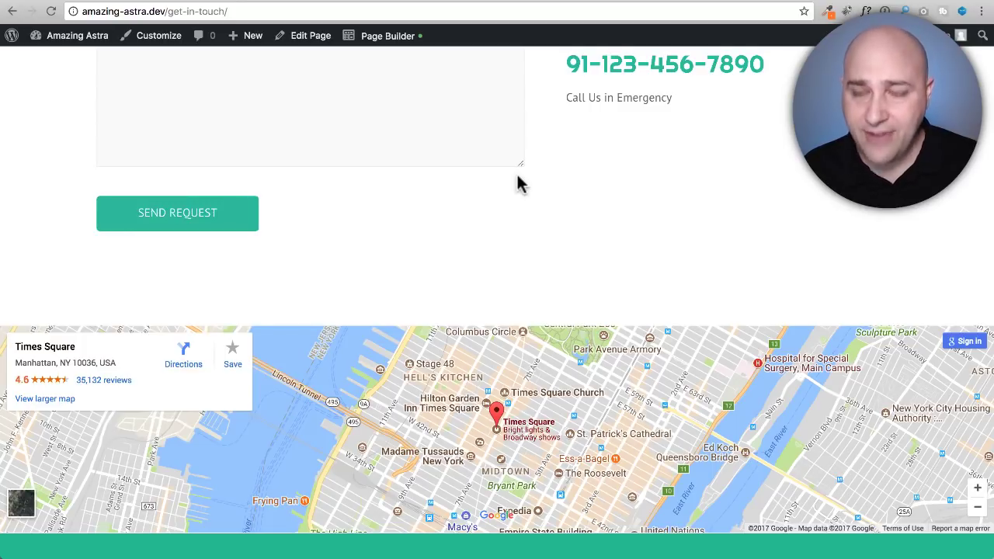
pyautogui.scroll(3)
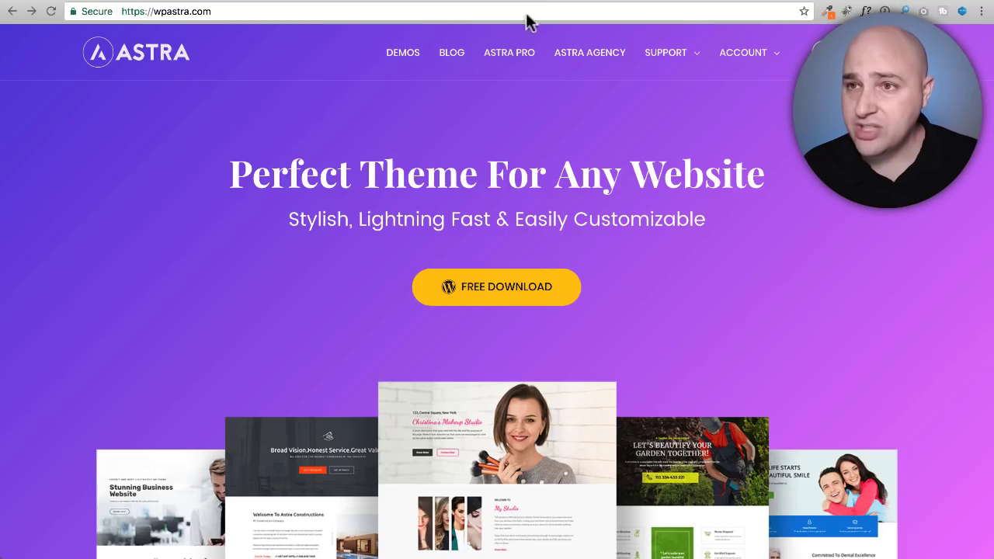
# - View the Astra Pro module list including Transparent Header and Sticky Header on wpastra.com
pyautogui.click(509, 53)
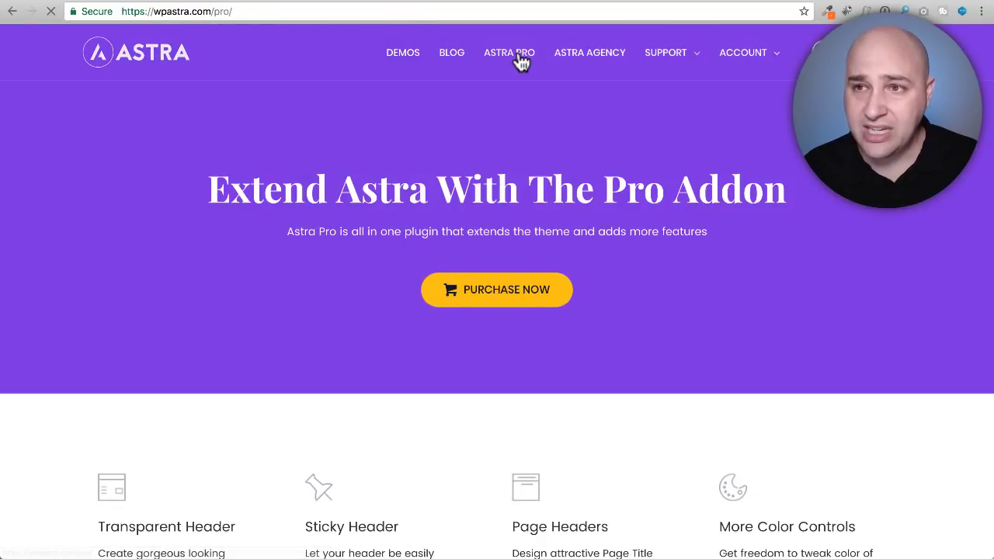
pyautogui.scroll(-3)
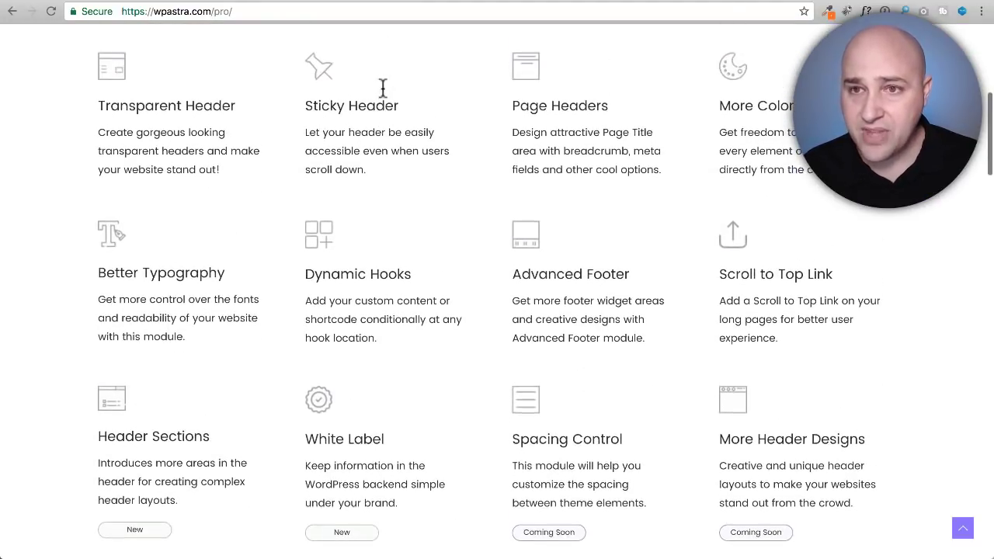